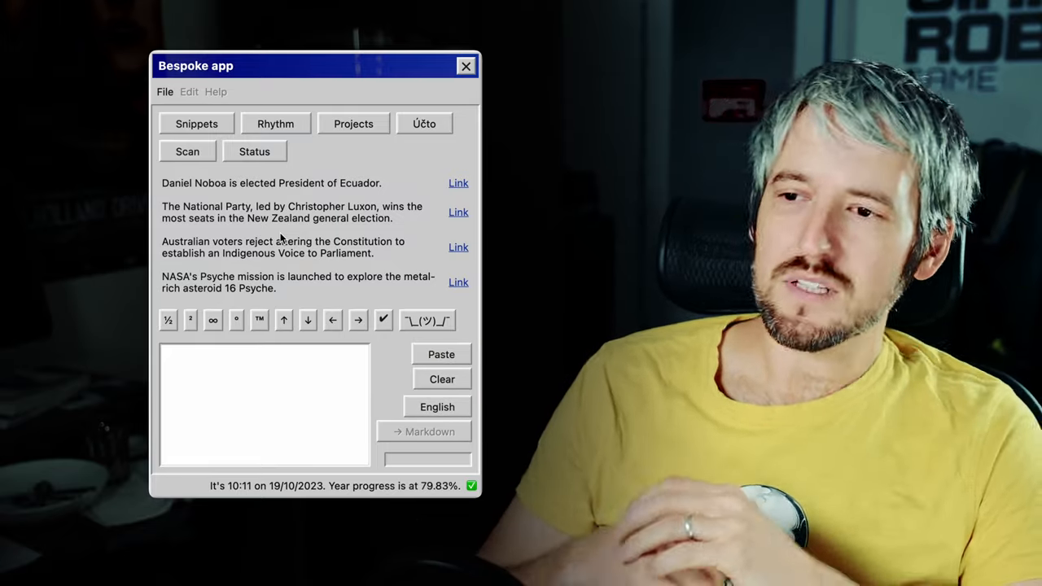
Reposition the Bespoke app window around the desktop and click within the screen
drag(315, 66, 369, 78)
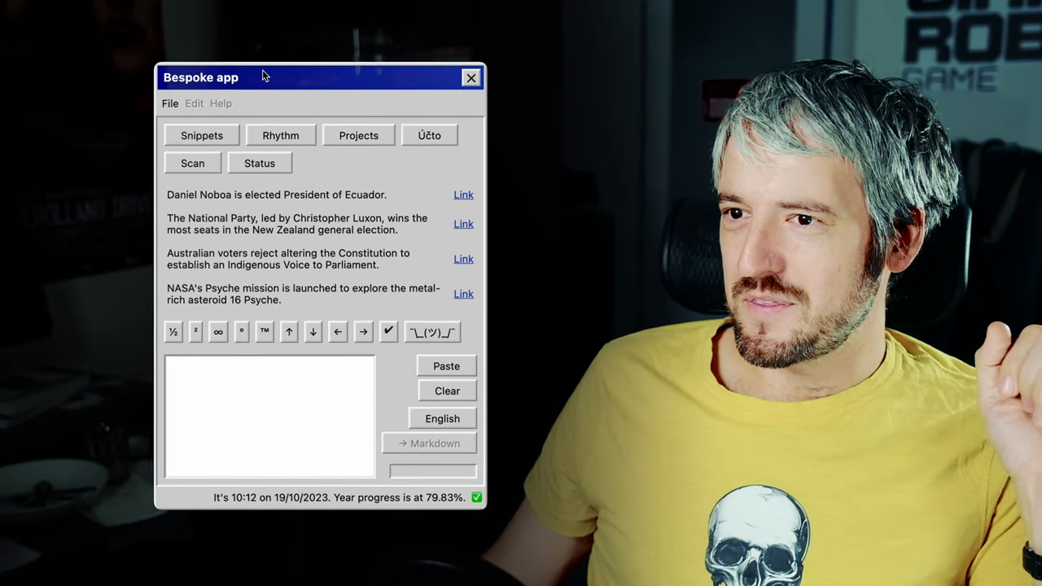
drag(265, 76, 307, 66)
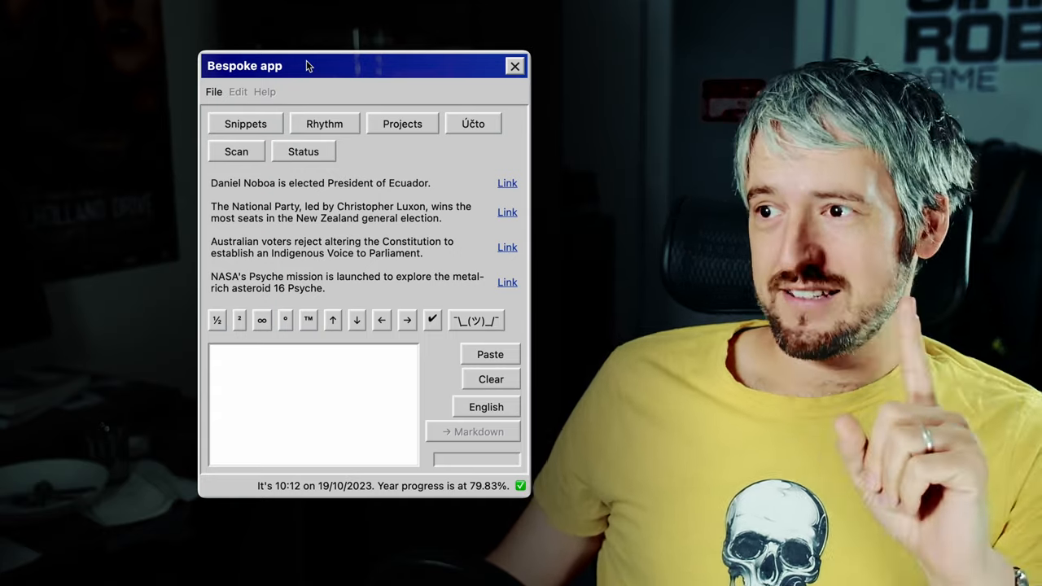
mouse_move(323, 114)
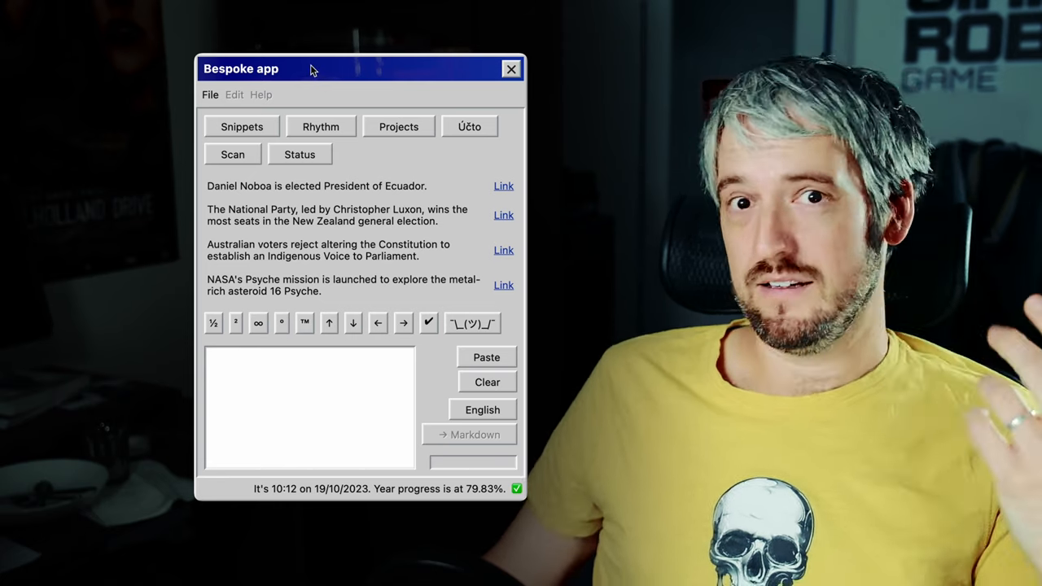
drag(309, 68, 338, 71)
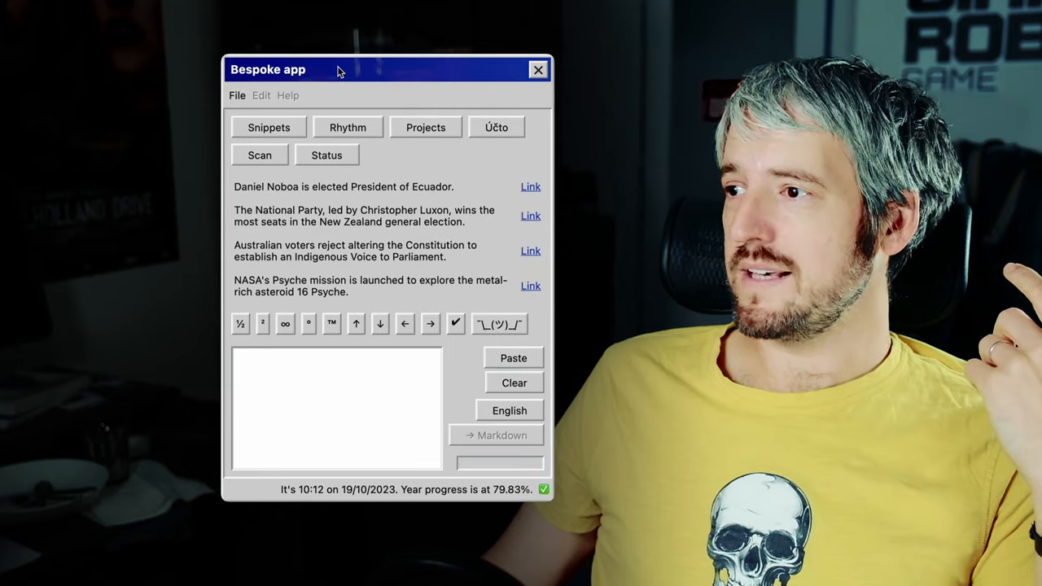
drag(340, 69, 798, 38)
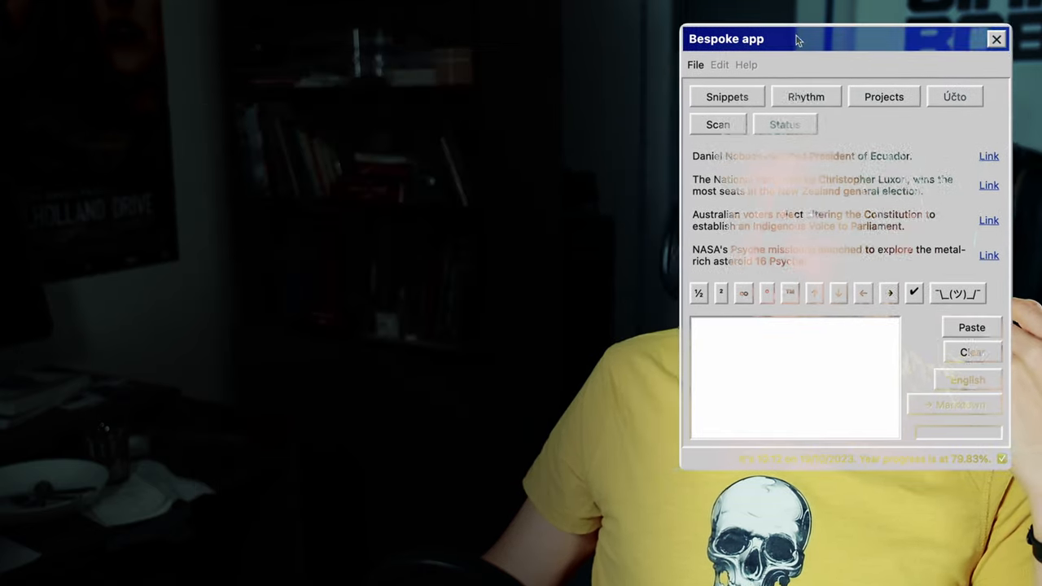
drag(847, 38, 374, 68)
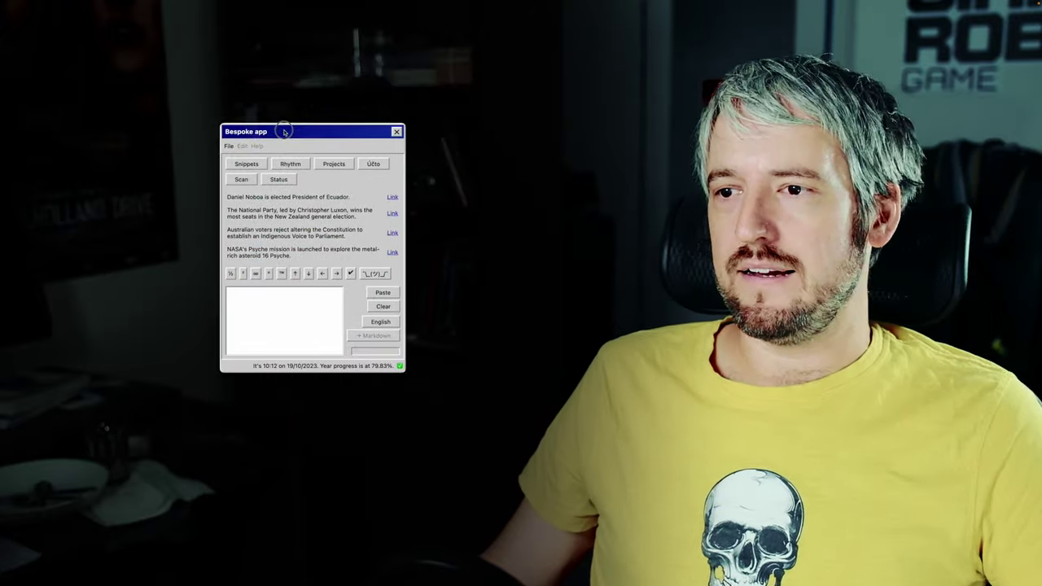
drag(285, 131, 308, 140)
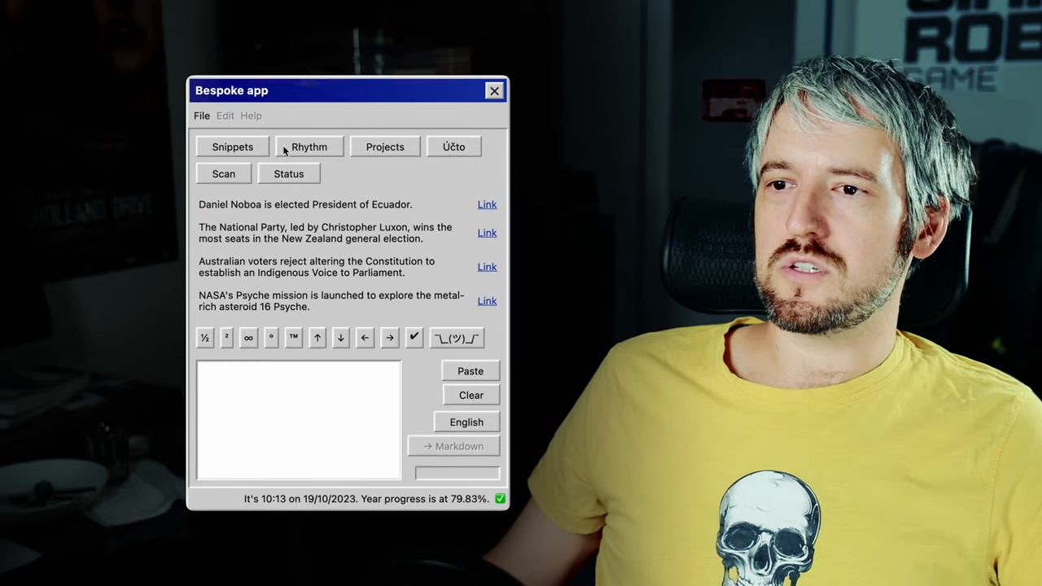
click(201, 115)
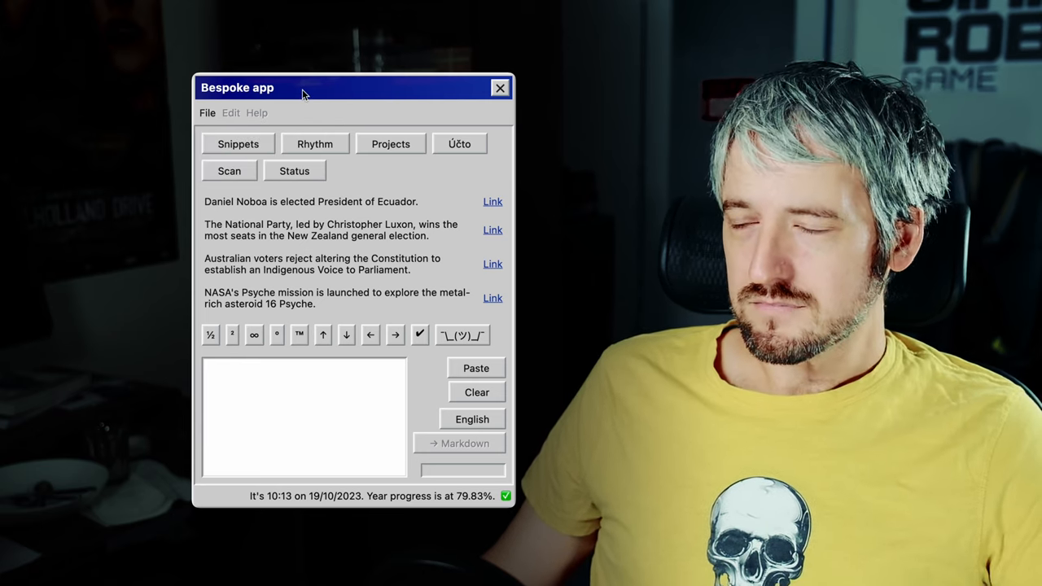
mouse_move(285, 115)
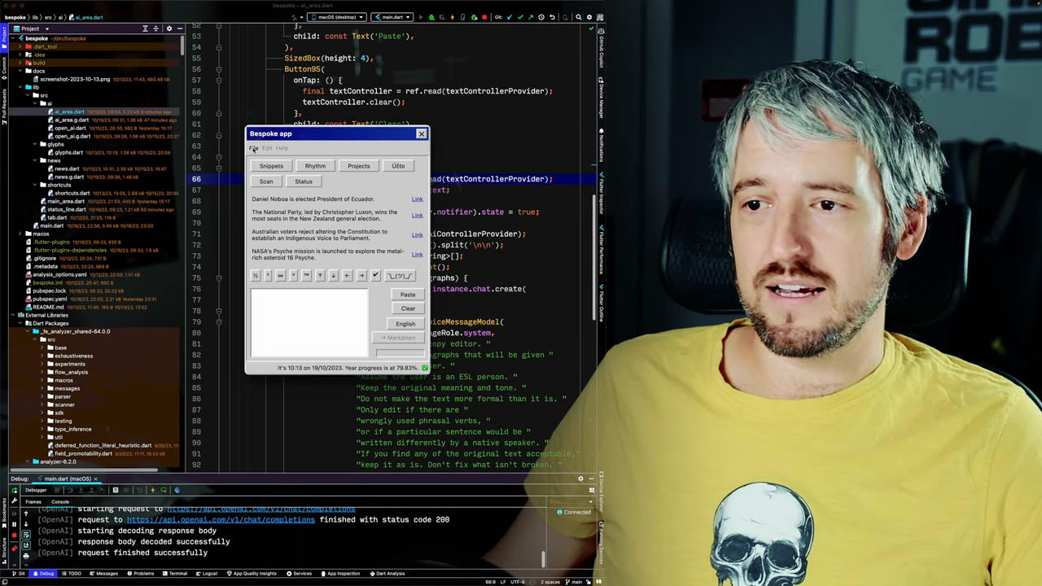
click(421, 133)
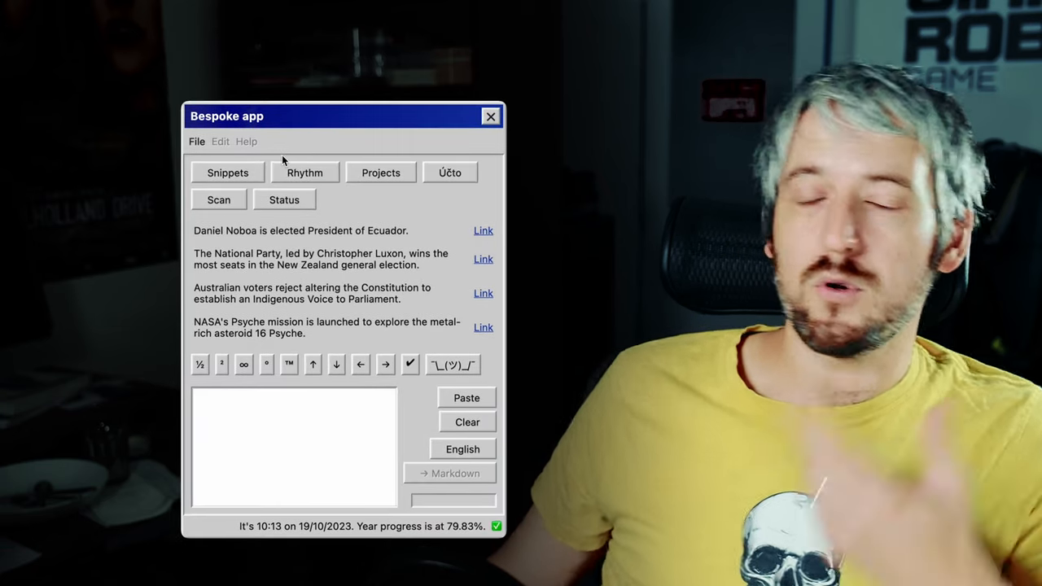
mouse_move(234, 179)
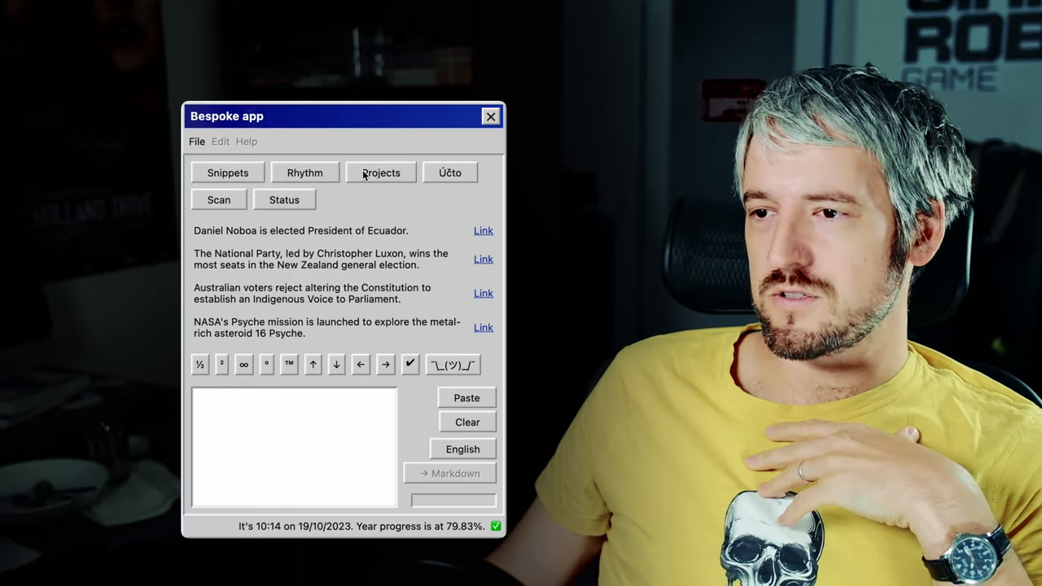
click(381, 172)
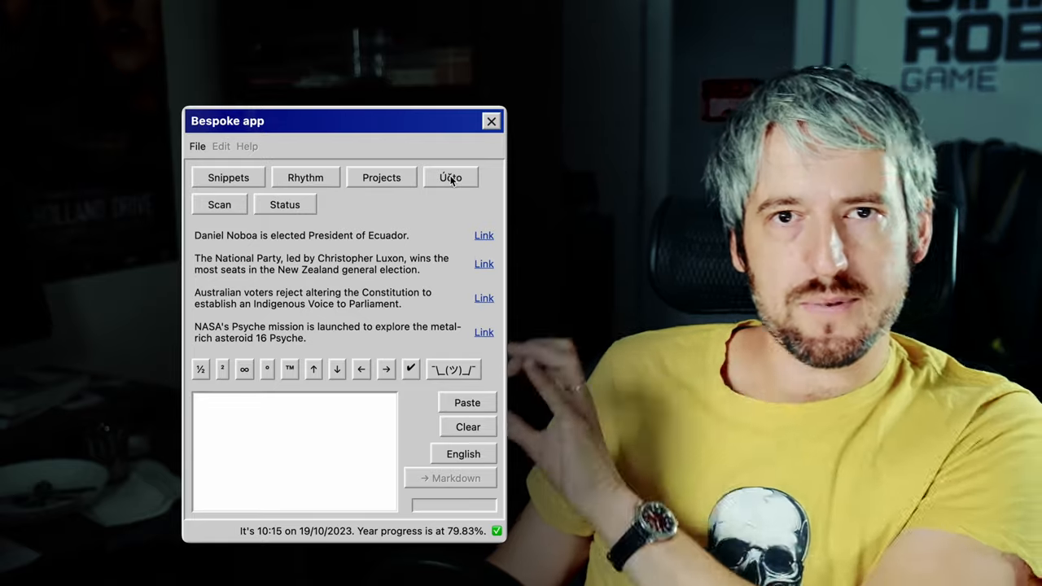
mouse_move(374, 239)
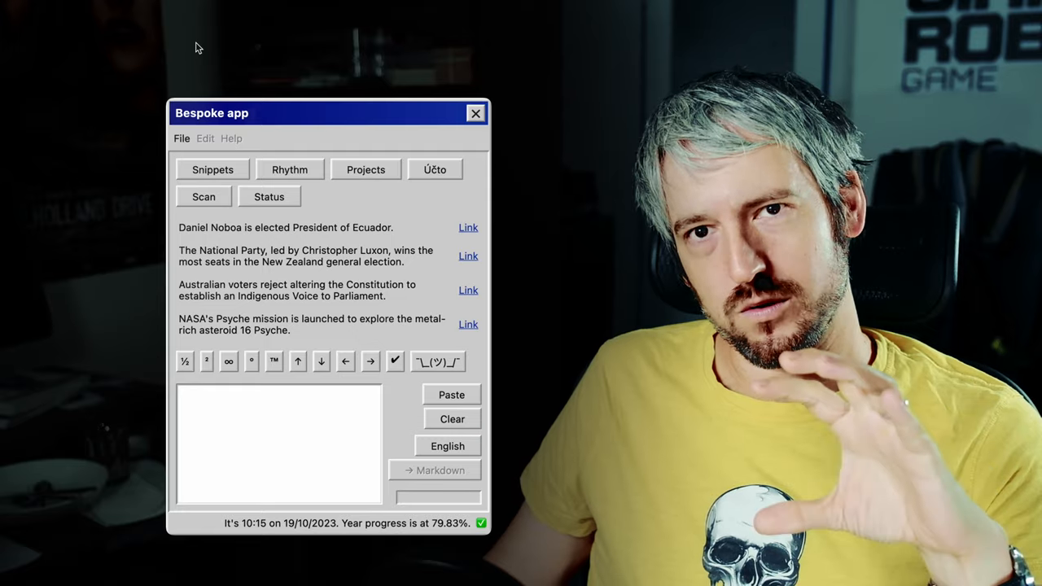
mouse_move(274, 183)
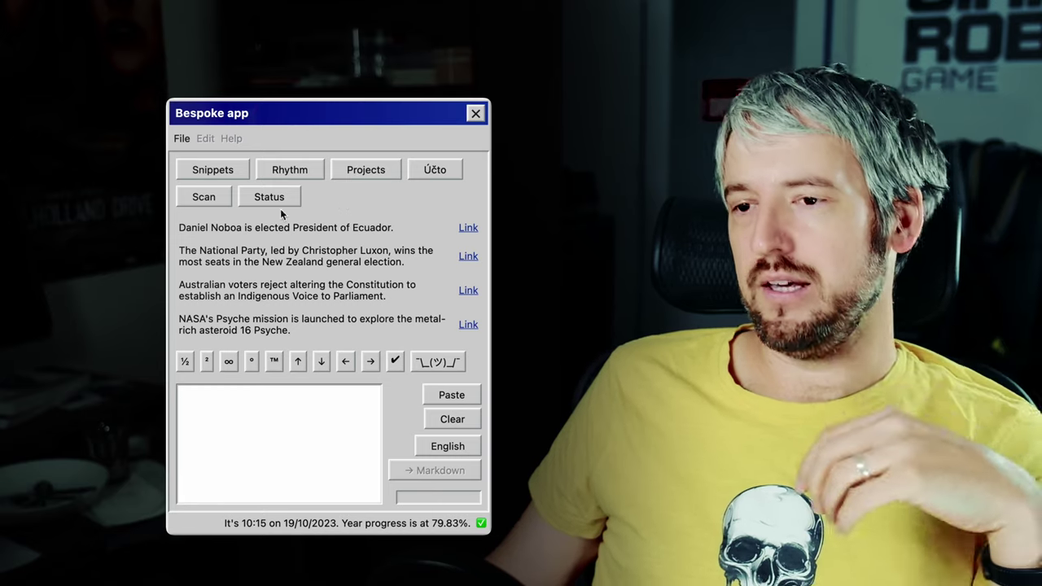
mouse_move(384, 297)
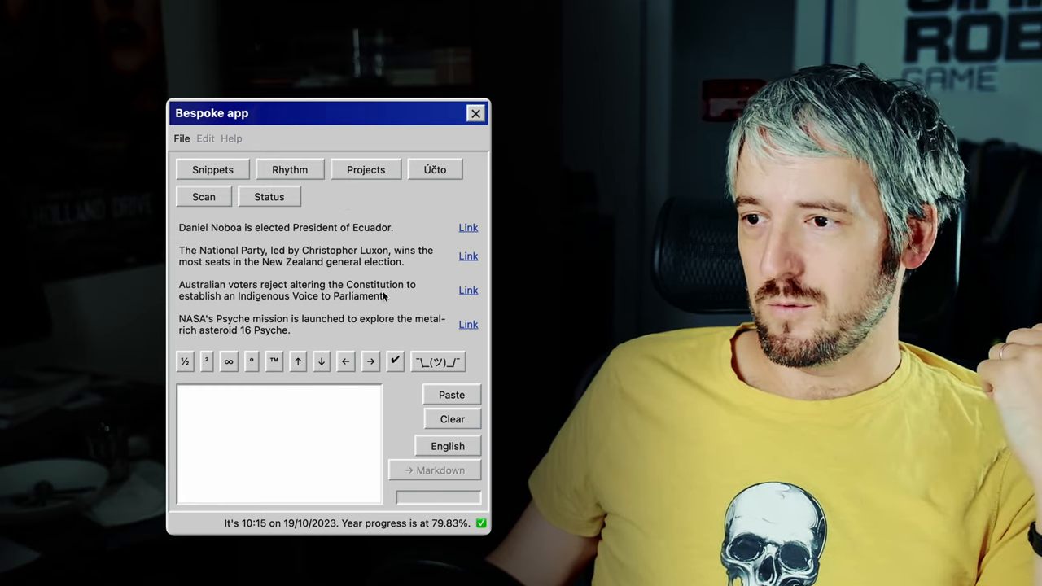
mouse_move(304, 292)
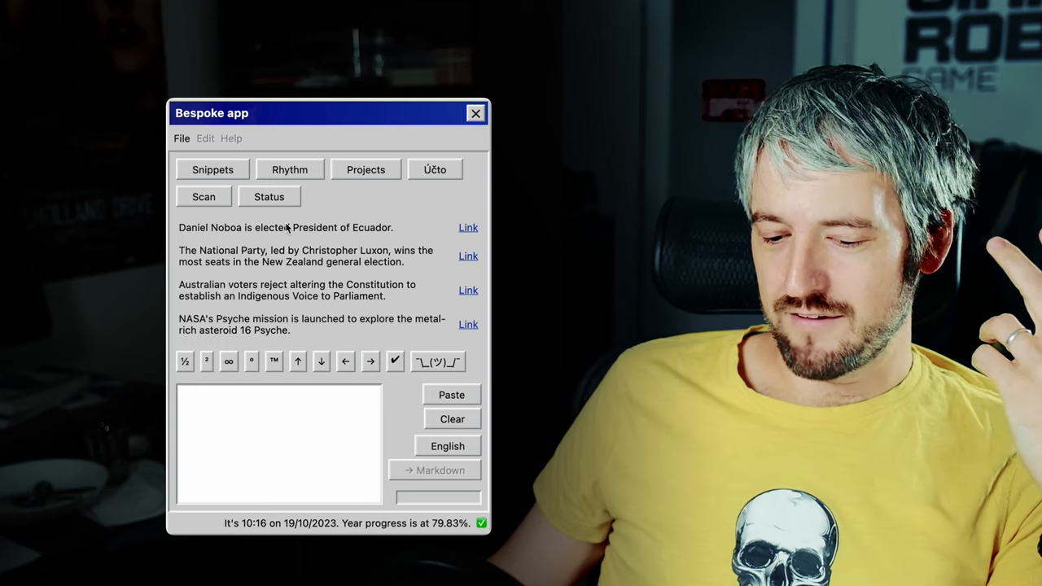
mouse_move(117, 383)
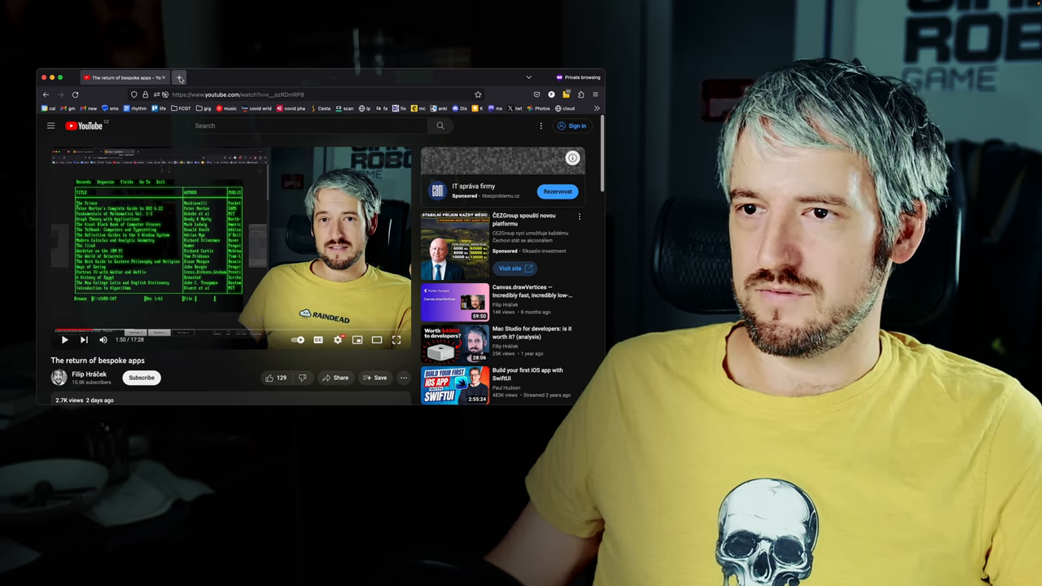
In a new private Firefox tab, go to Wikipedia and choose English
click(180, 78)
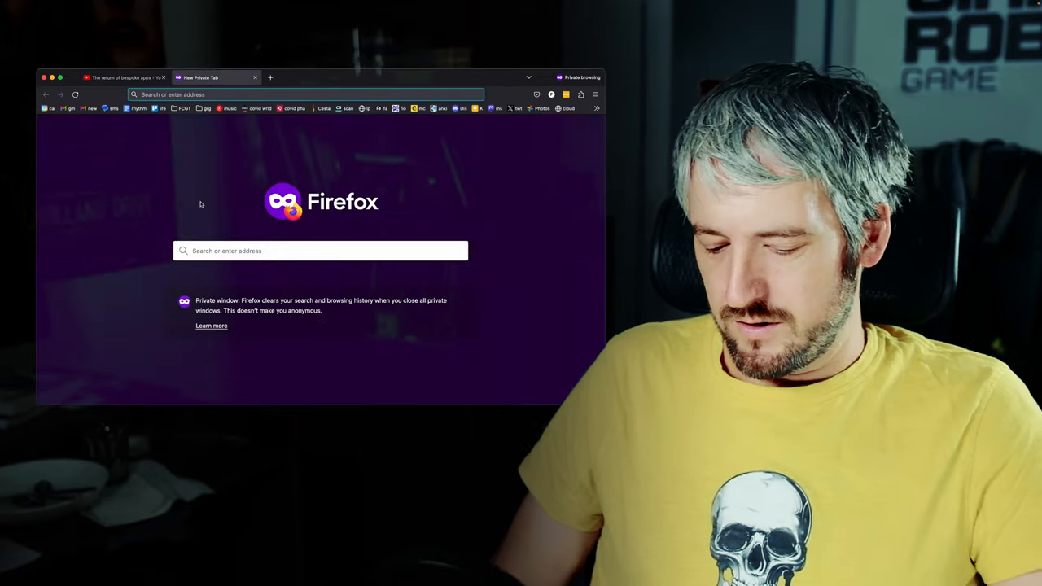
text(wikipedia.org)
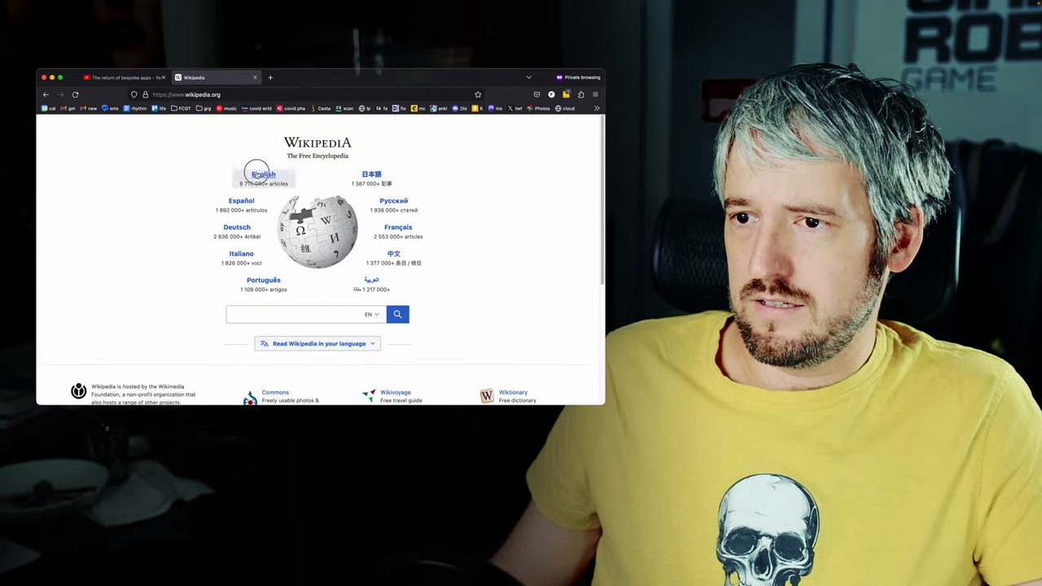
click(262, 175)
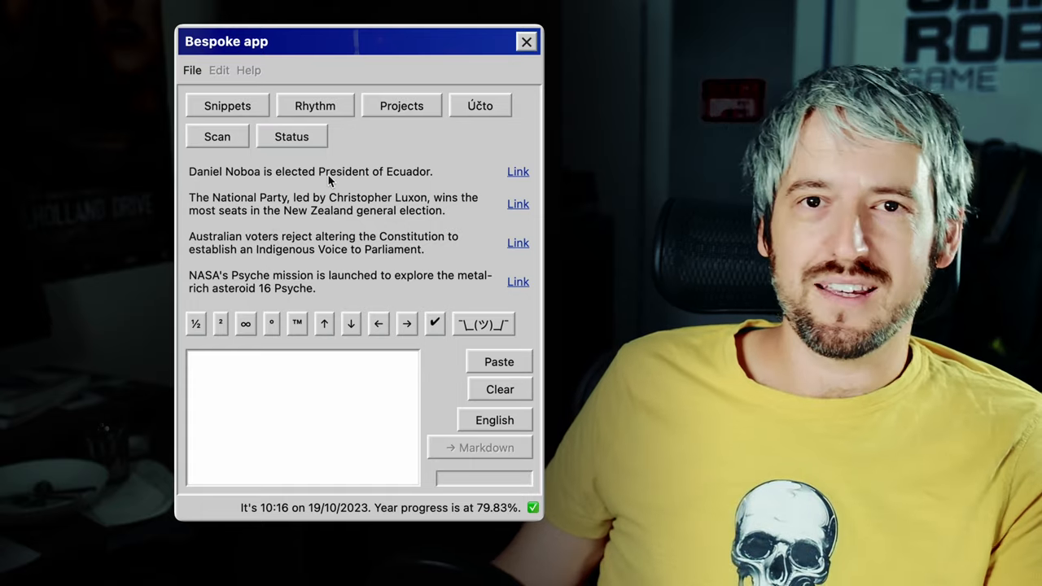
mouse_move(311, 236)
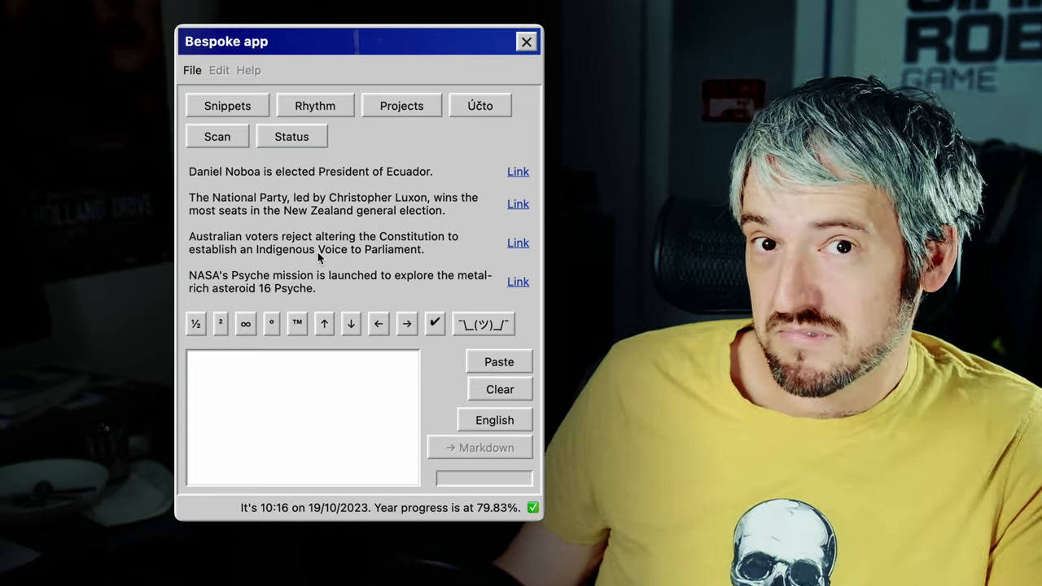
mouse_move(359, 301)
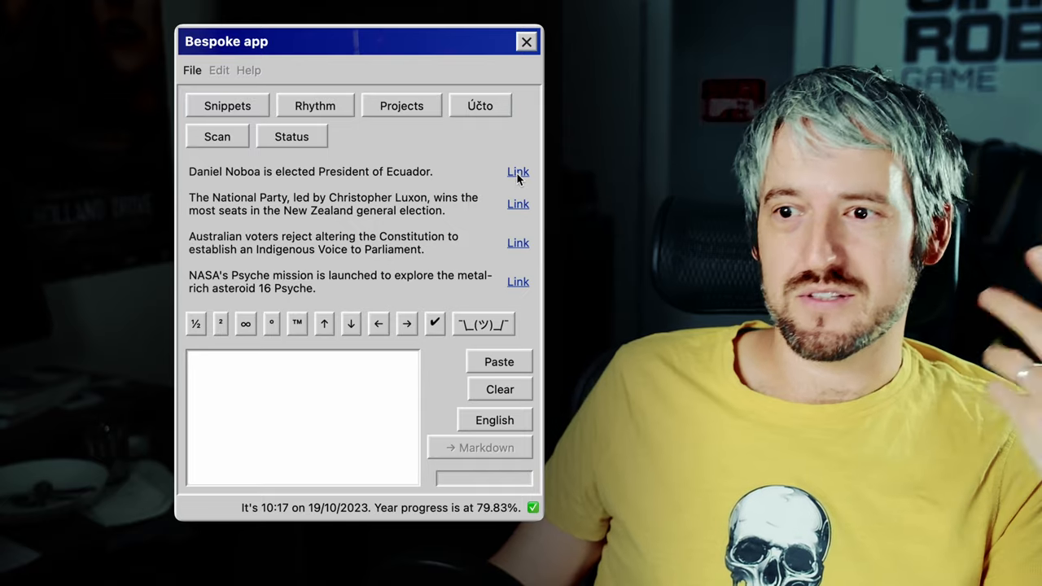
mouse_move(337, 210)
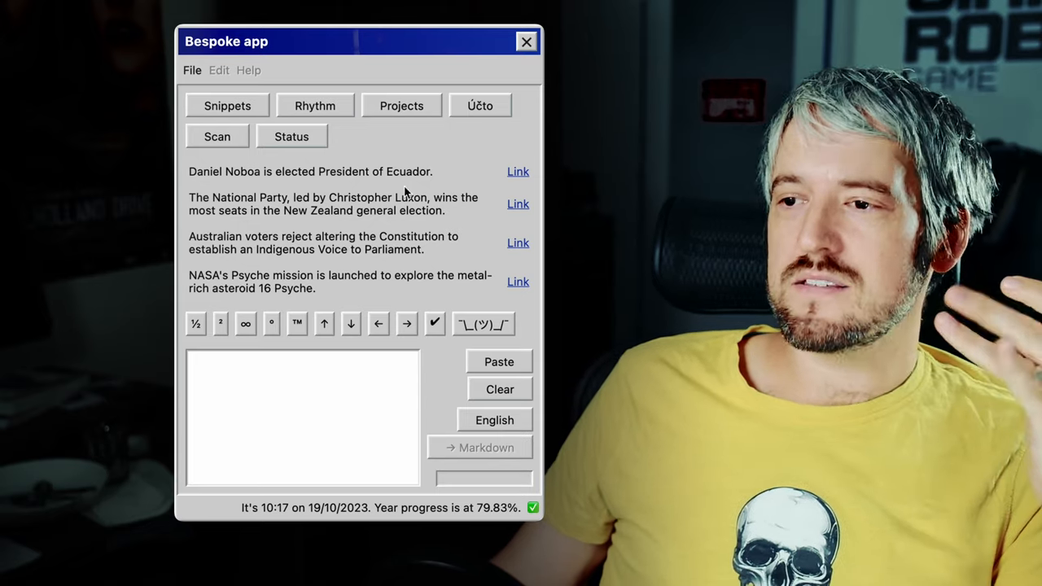
mouse_move(332, 186)
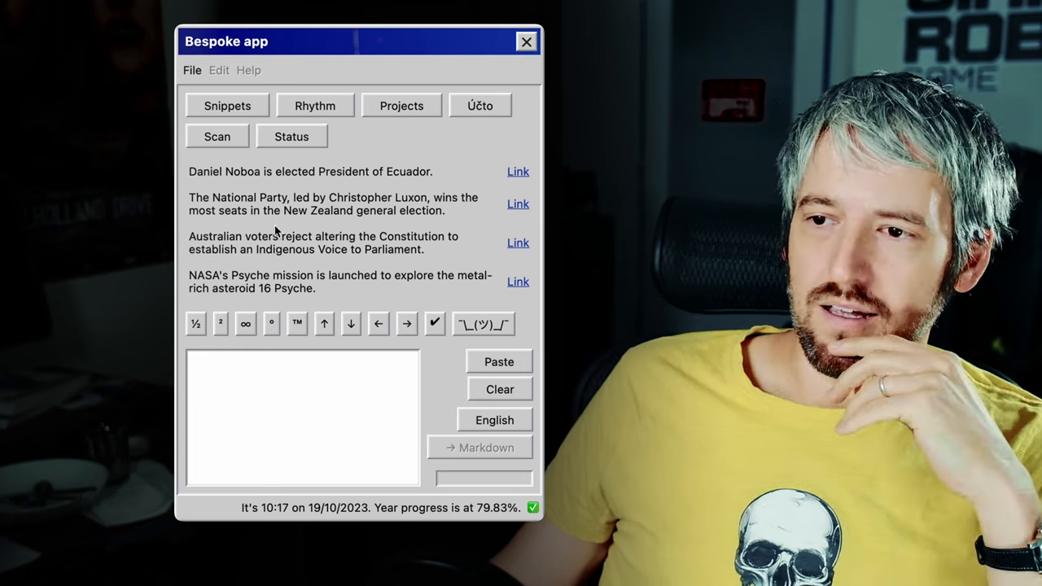
mouse_move(287, 178)
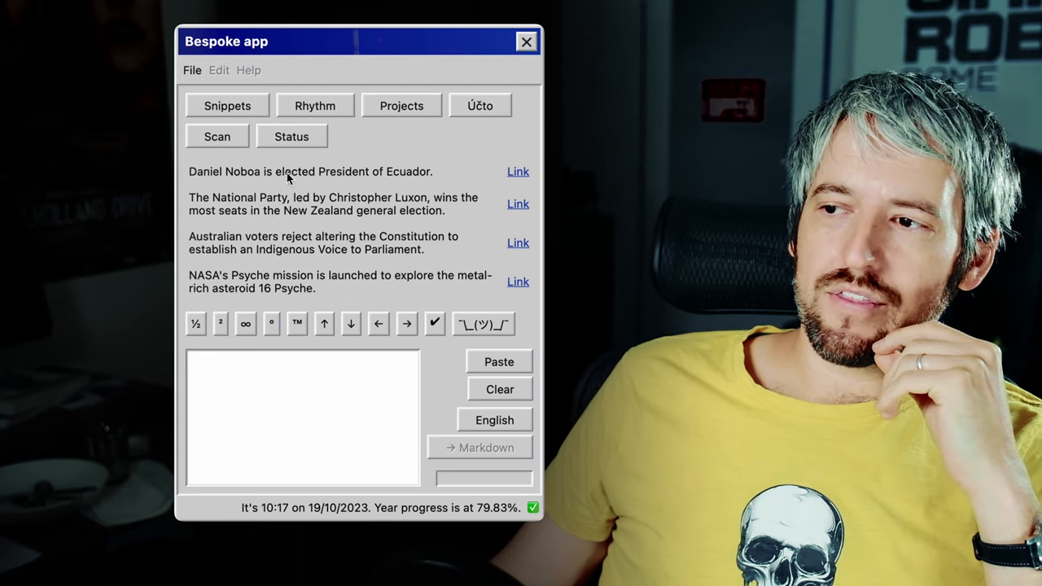
mouse_move(456, 174)
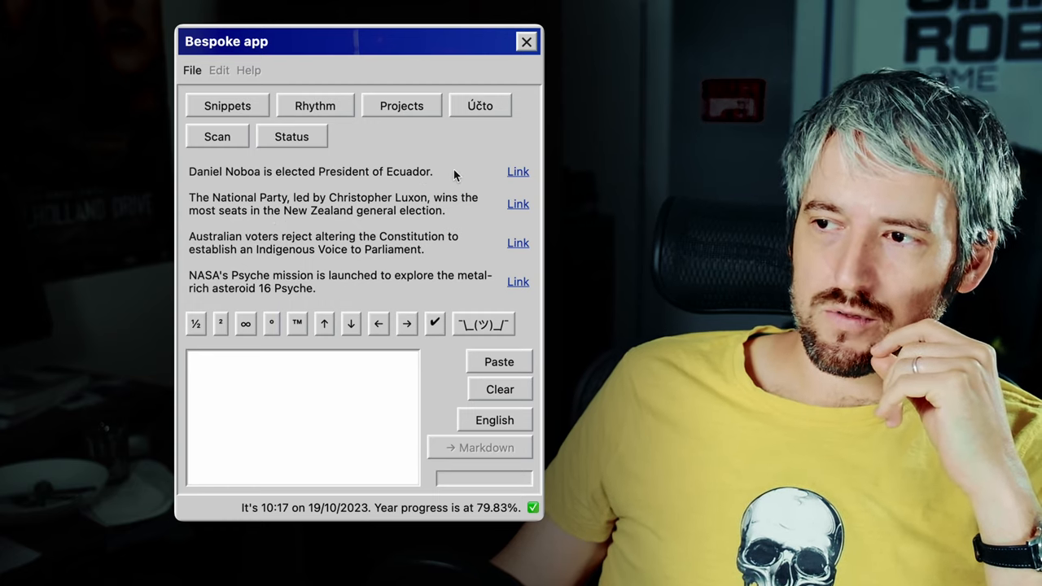
mouse_move(472, 282)
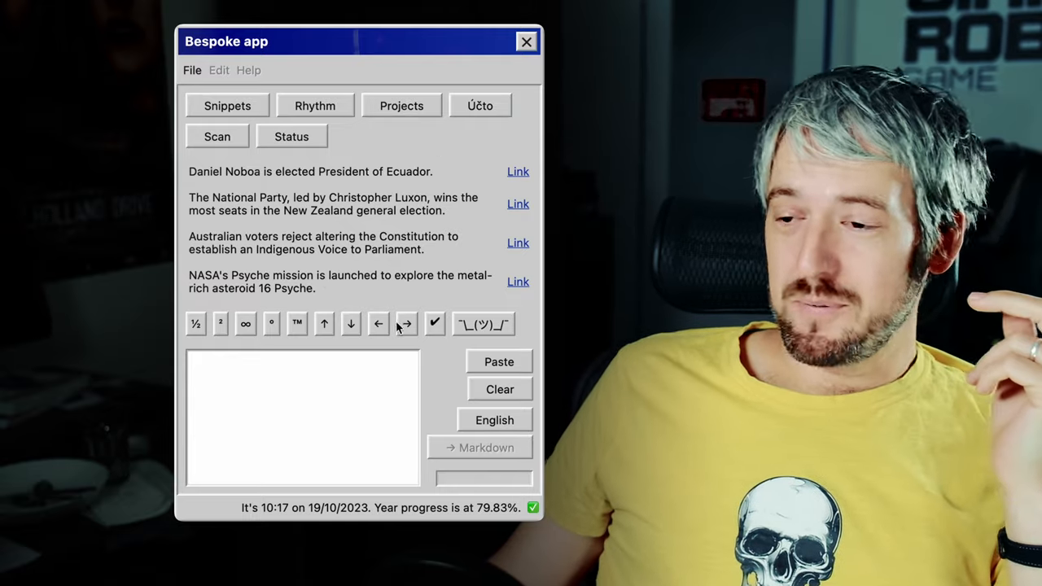
mouse_move(360, 295)
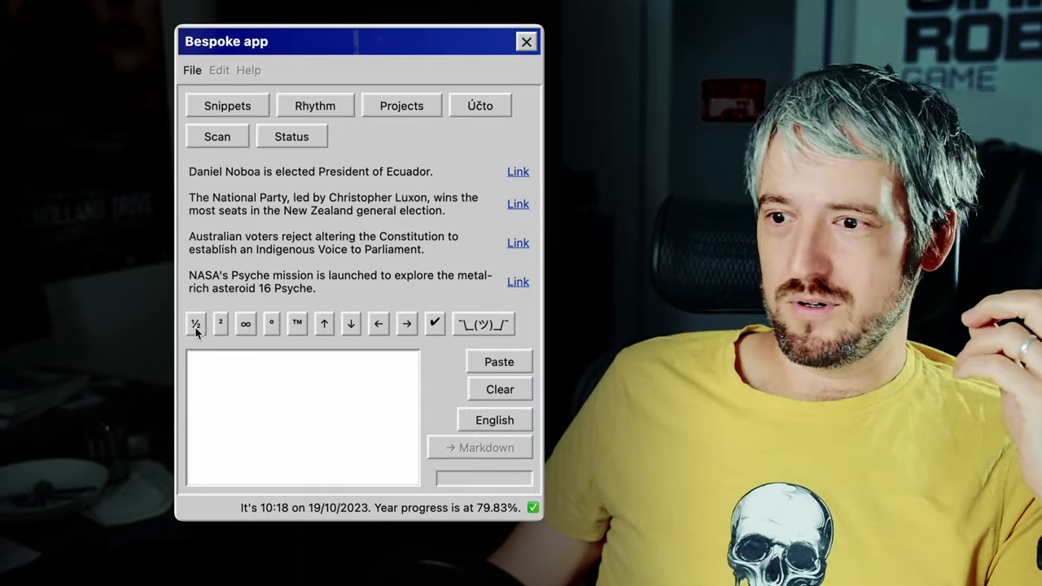
mouse_move(452, 332)
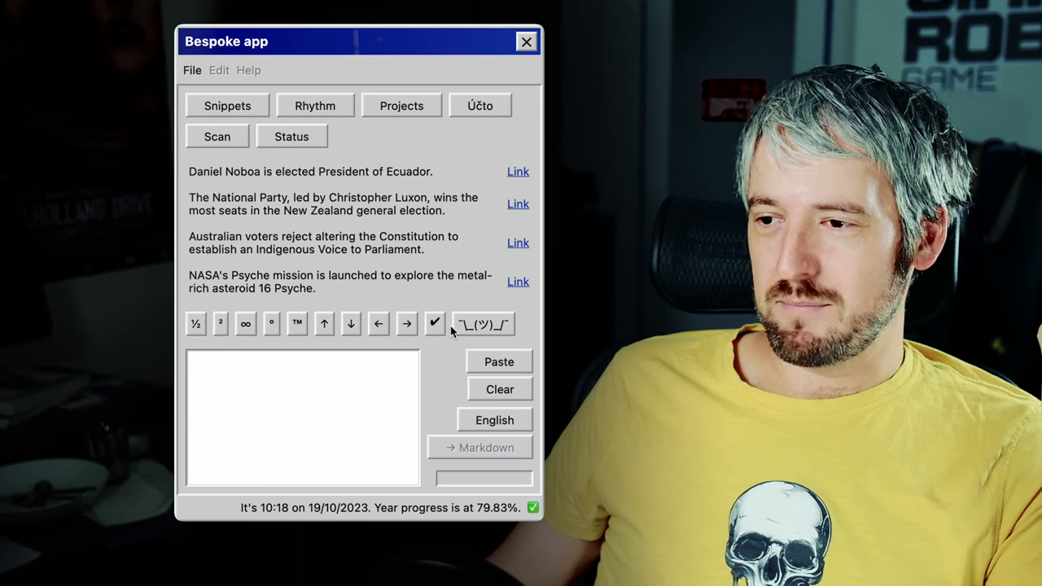
click(291, 387)
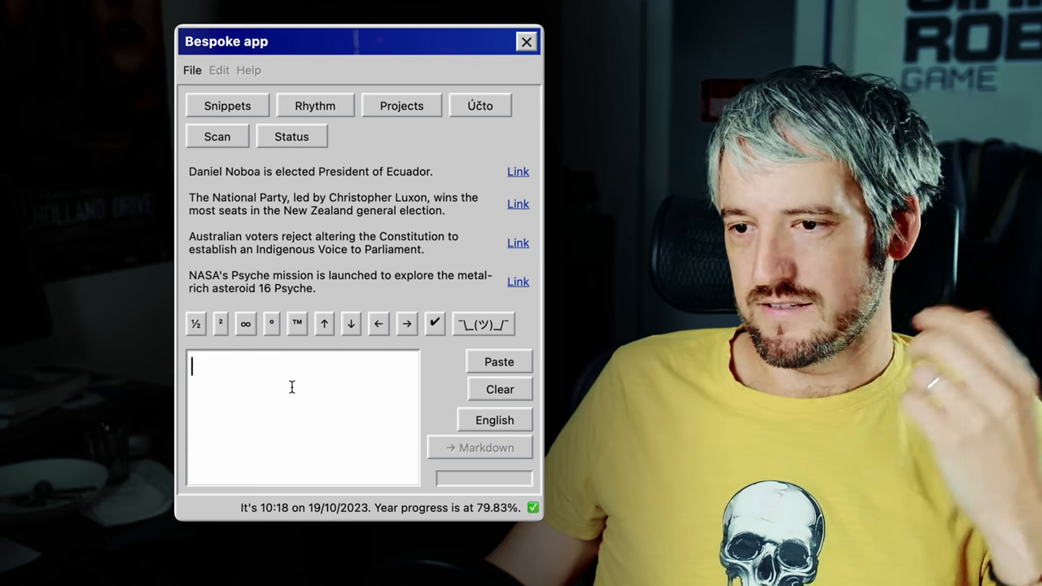
click(484, 324)
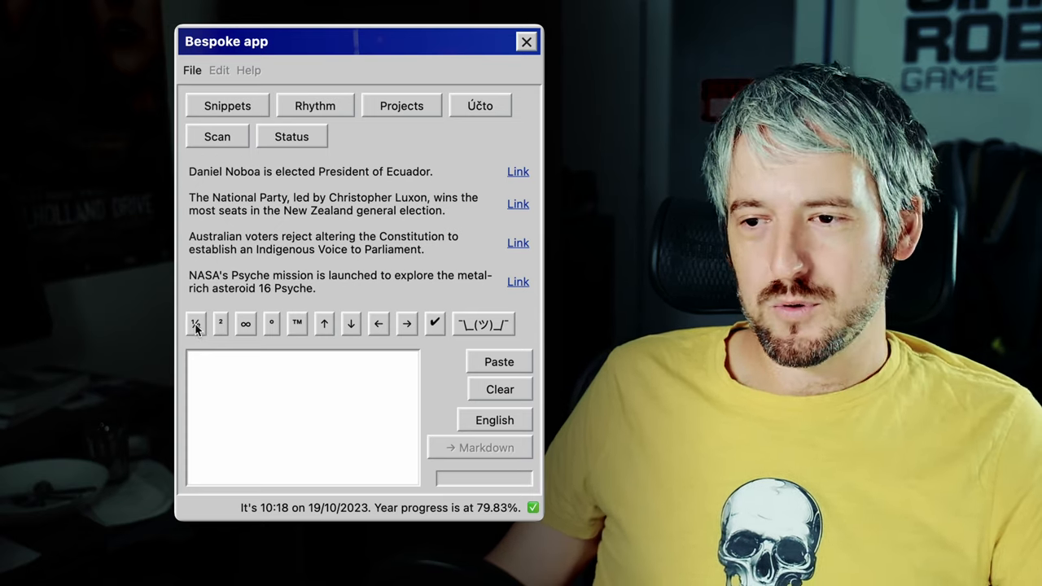
click(195, 323)
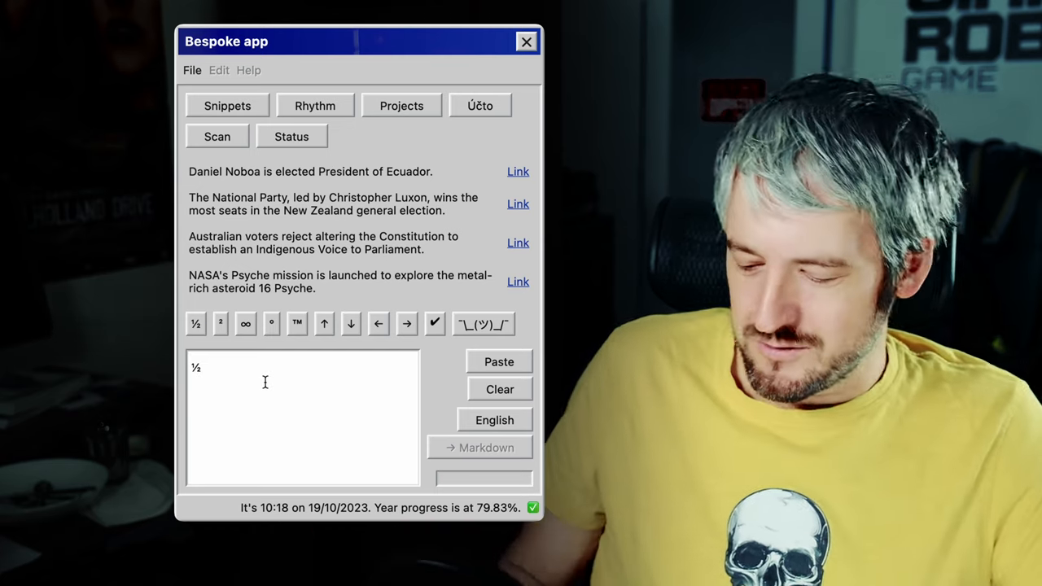
text(.5)
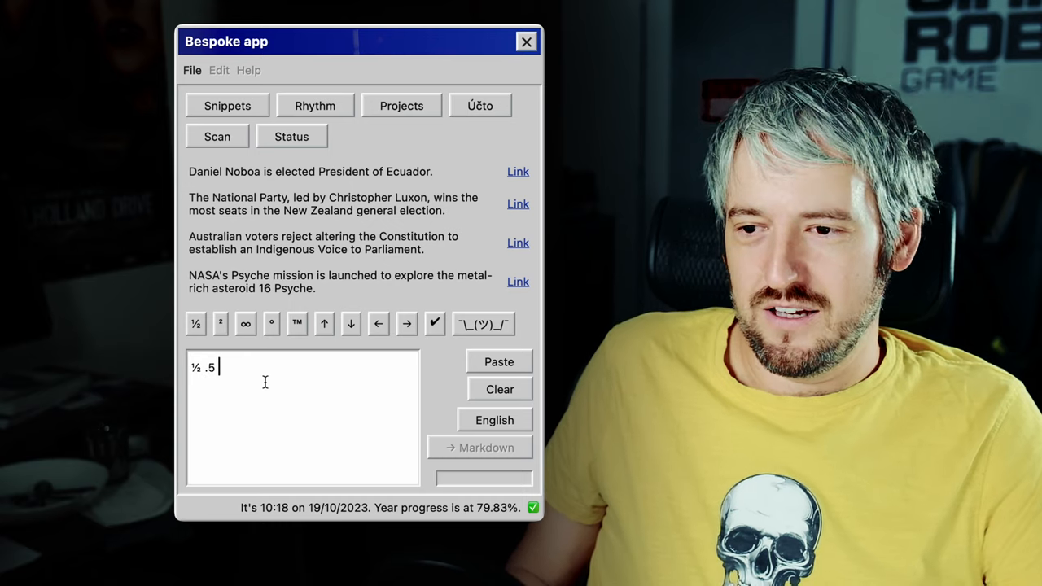
text(1/2)
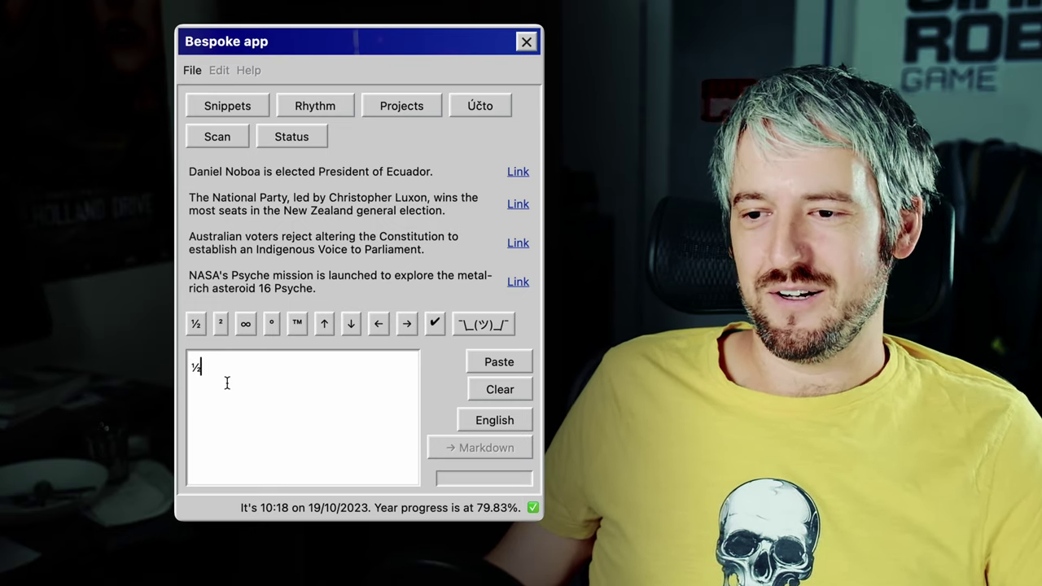
click(245, 324)
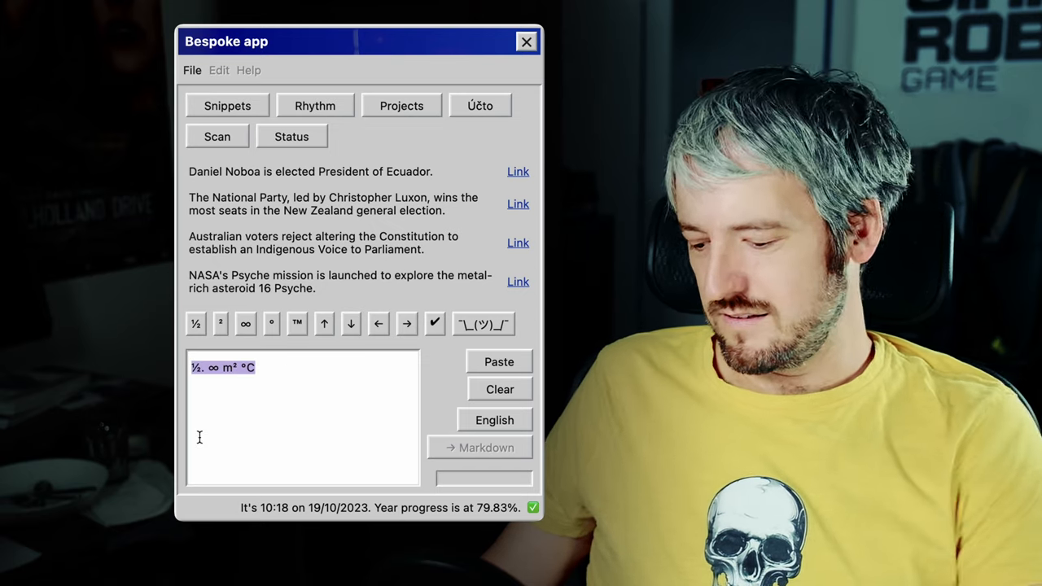
click(498, 389)
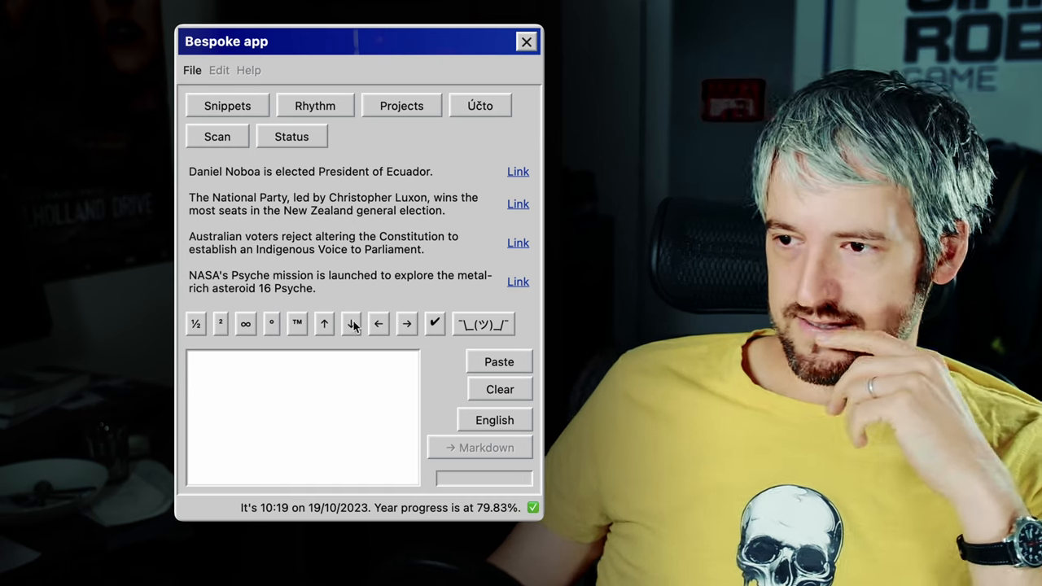
mouse_move(382, 395)
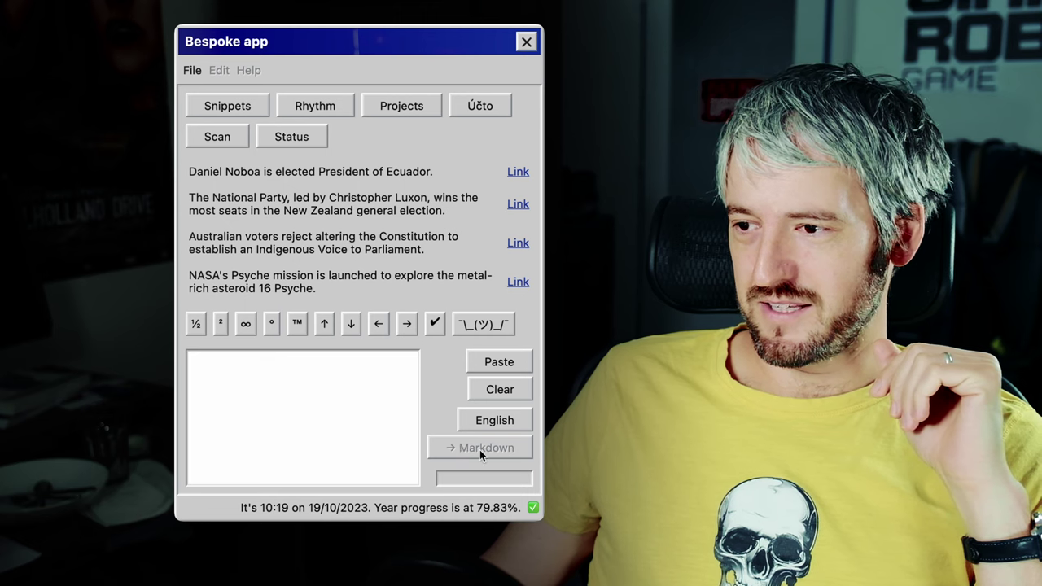
Place the cursor in the Bespoke app's empty text box
click(318, 381)
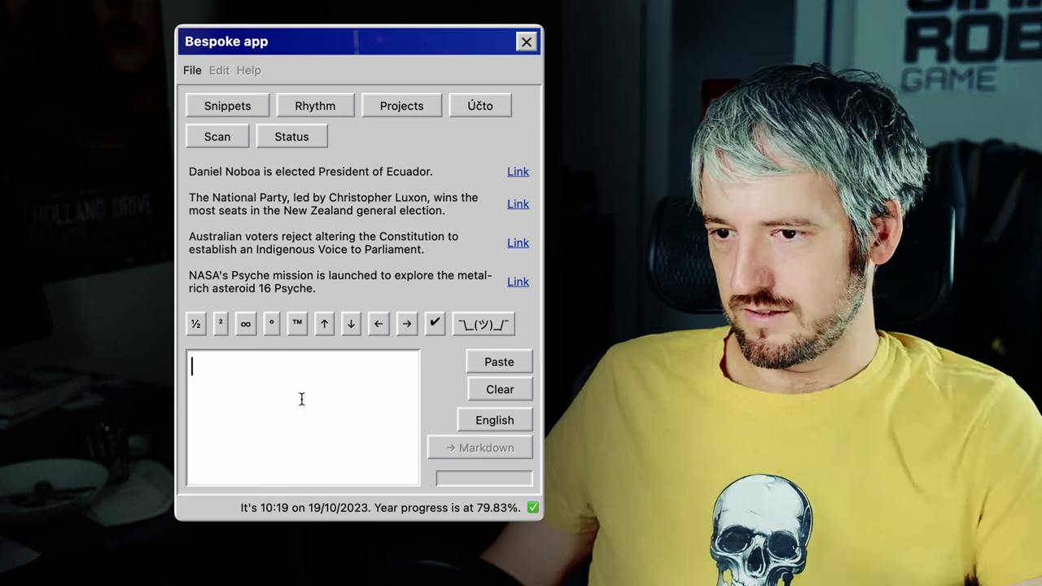
mouse_move(351, 389)
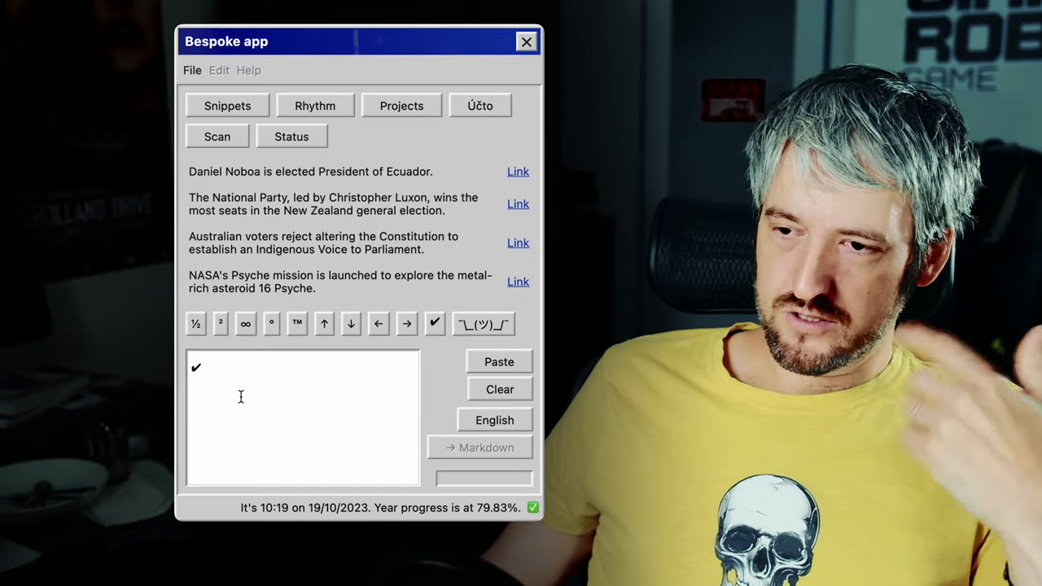
mouse_move(511, 370)
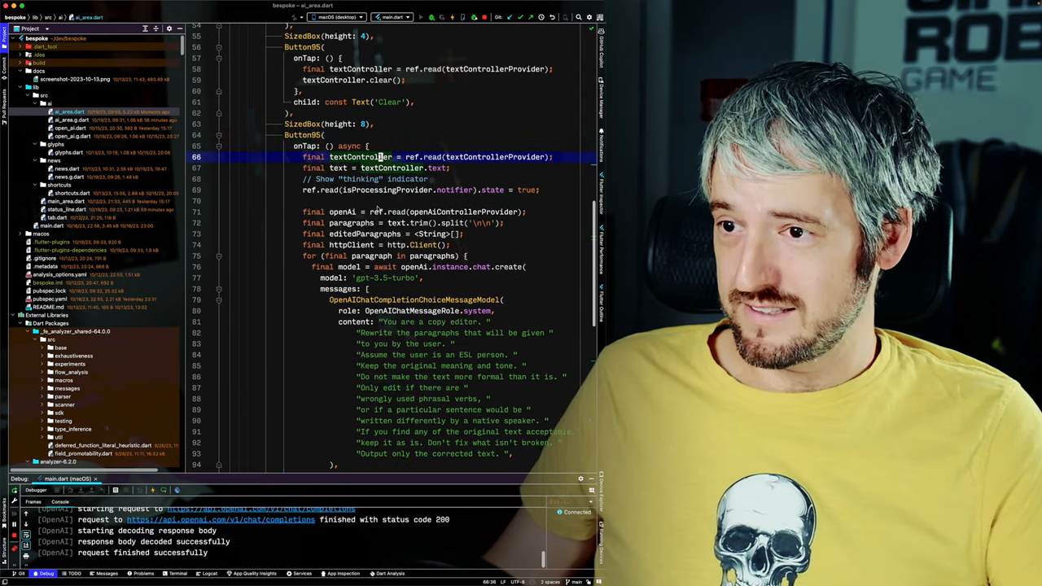
Scroll ai_area.dart down to the loop that joins GPT-3.5 copy-edited paragraphs
scroll(down, 3)
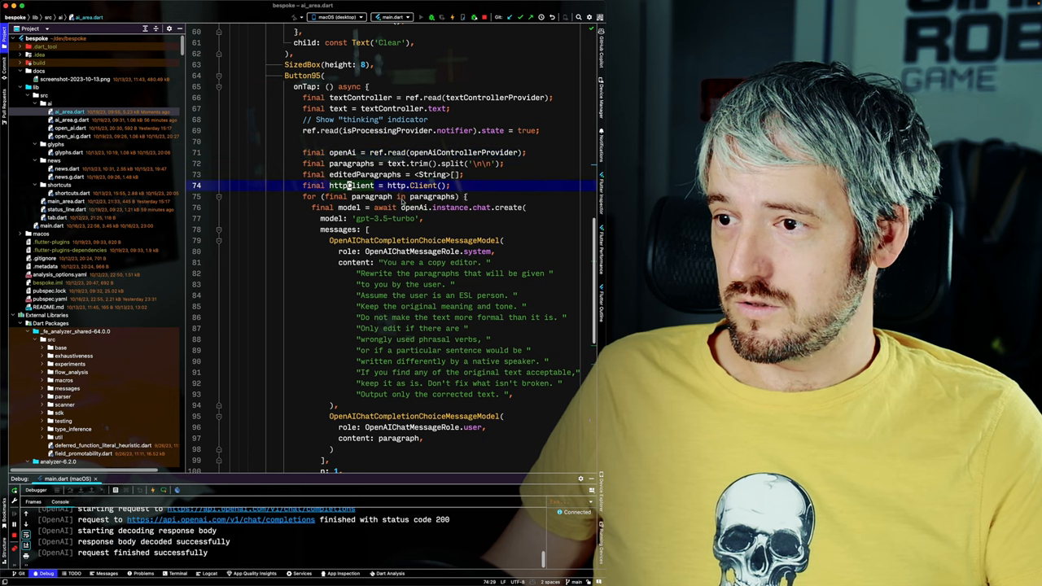
mouse_move(432, 196)
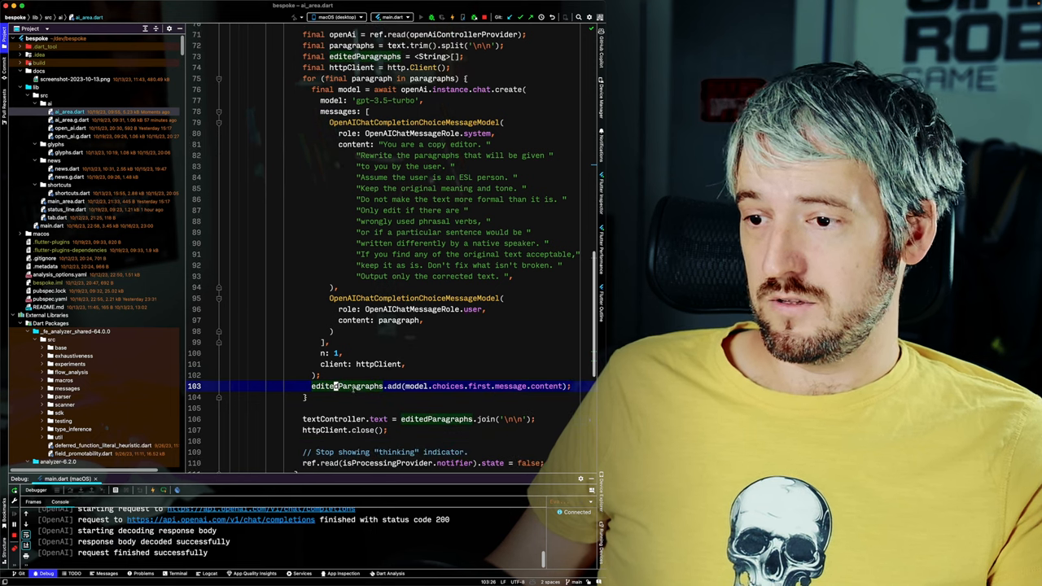
scroll(down, 3)
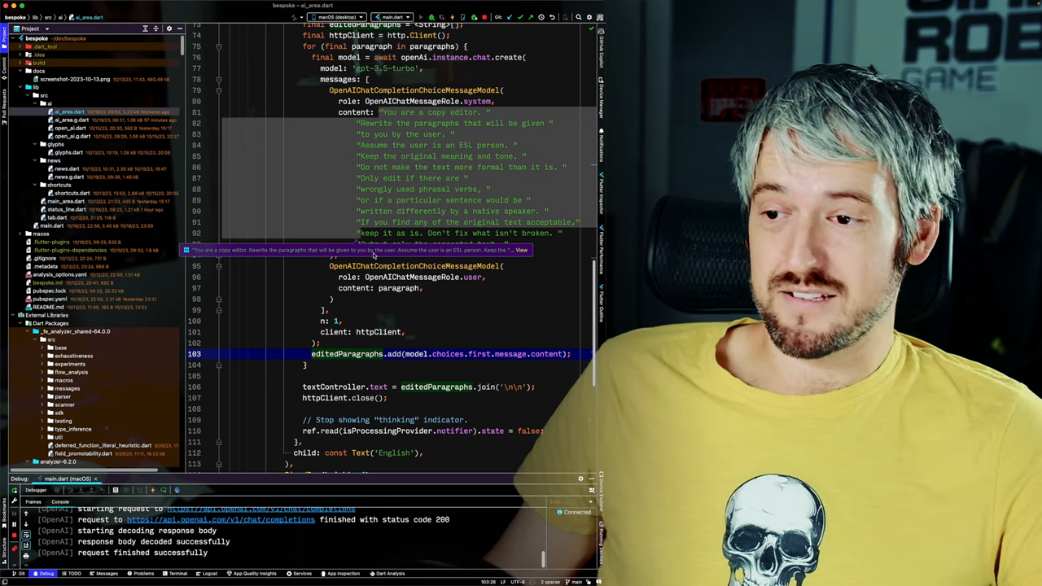
mouse_move(339, 354)
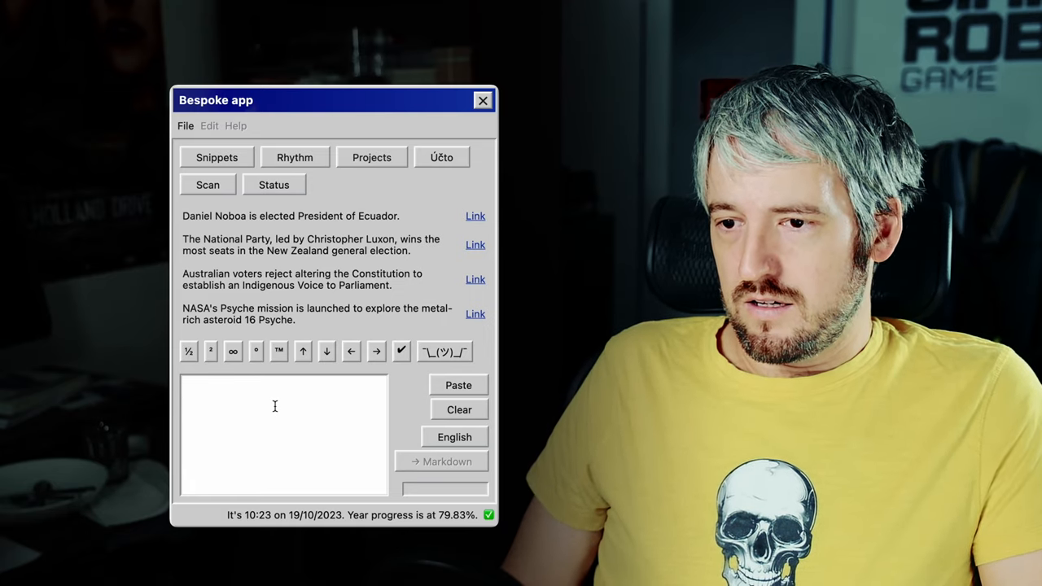
Type 'All right, I'm going to the toilet now.', correcting a typo along the way
text(All right, I§m)
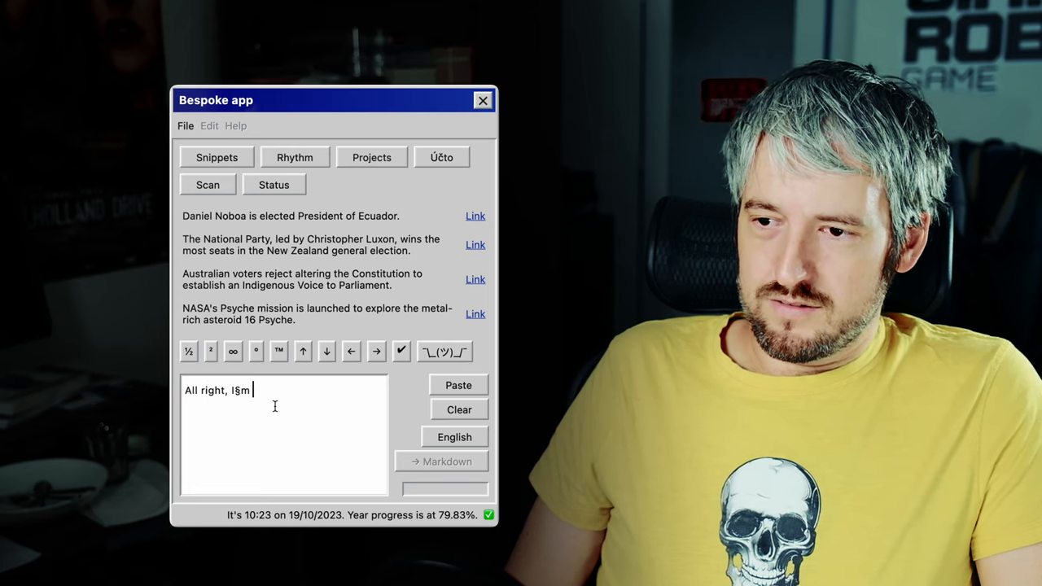
key(Backspace)
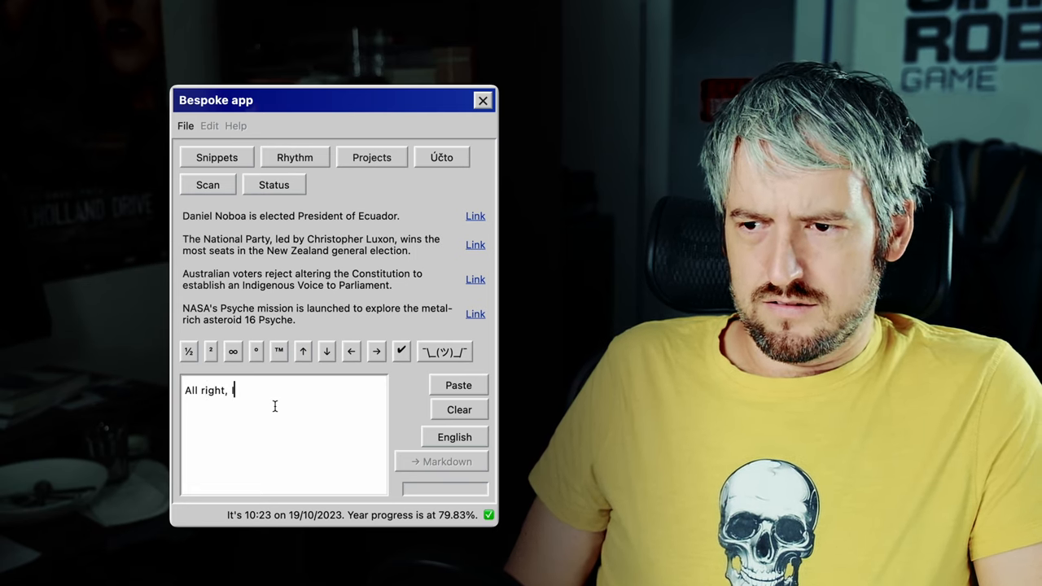
text(I'm going to)
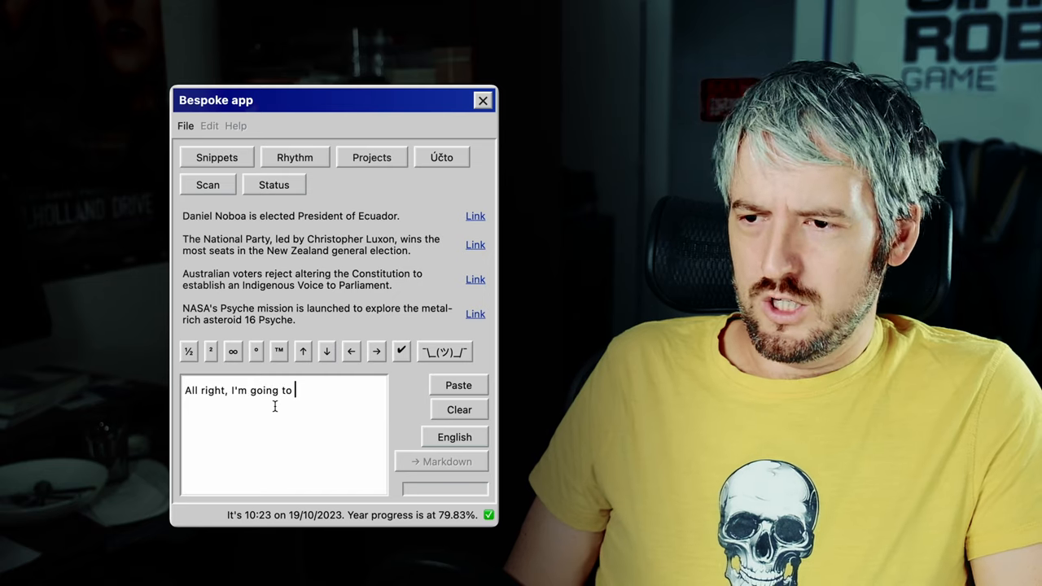
text(the toilet)
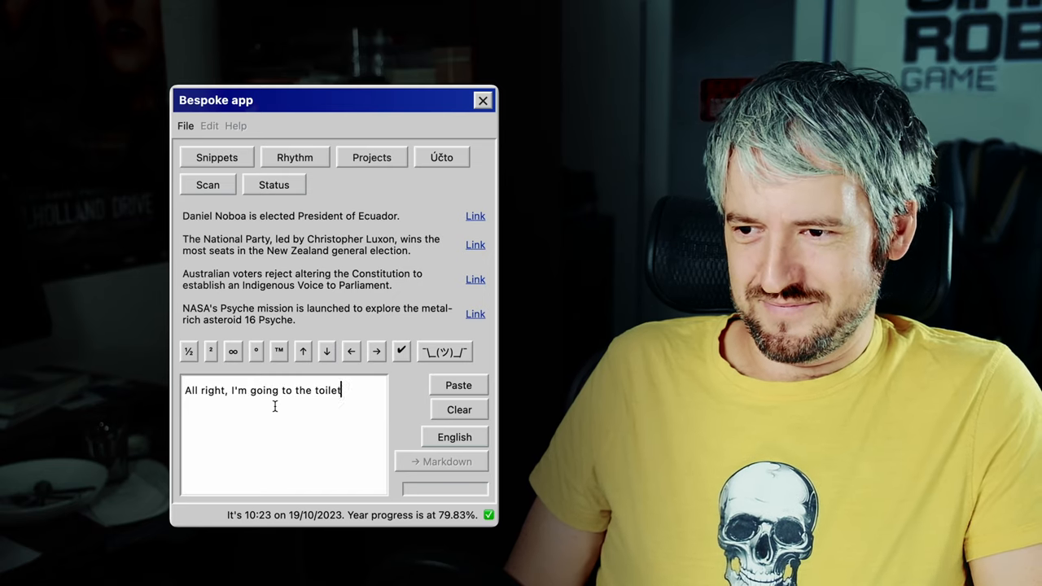
text(now.)
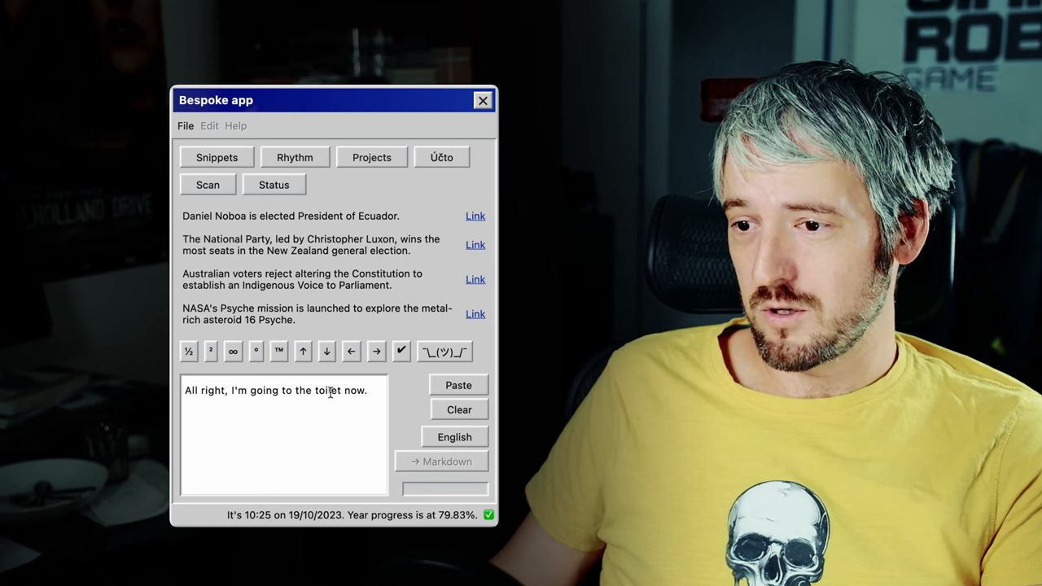
Get ChatGPT's rewrite 'Alright, I'm going to the bathroom now.' and select the text
text(Alright, I'm going to the bathroom now.)
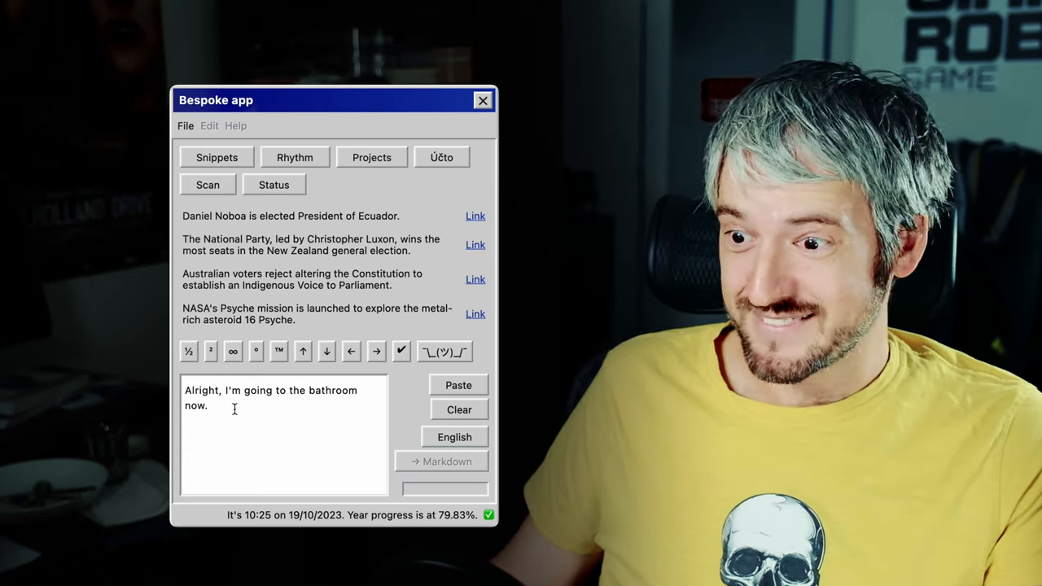
drag(183, 390, 209, 406)
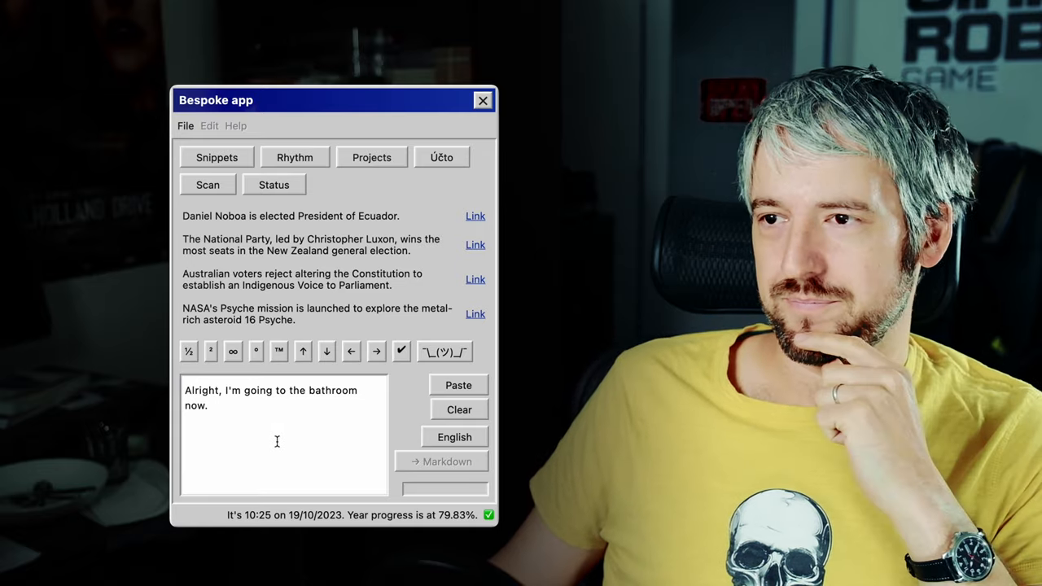
Drag the app window up and left, then nudge it back right
drag(334, 99, 316, 66)
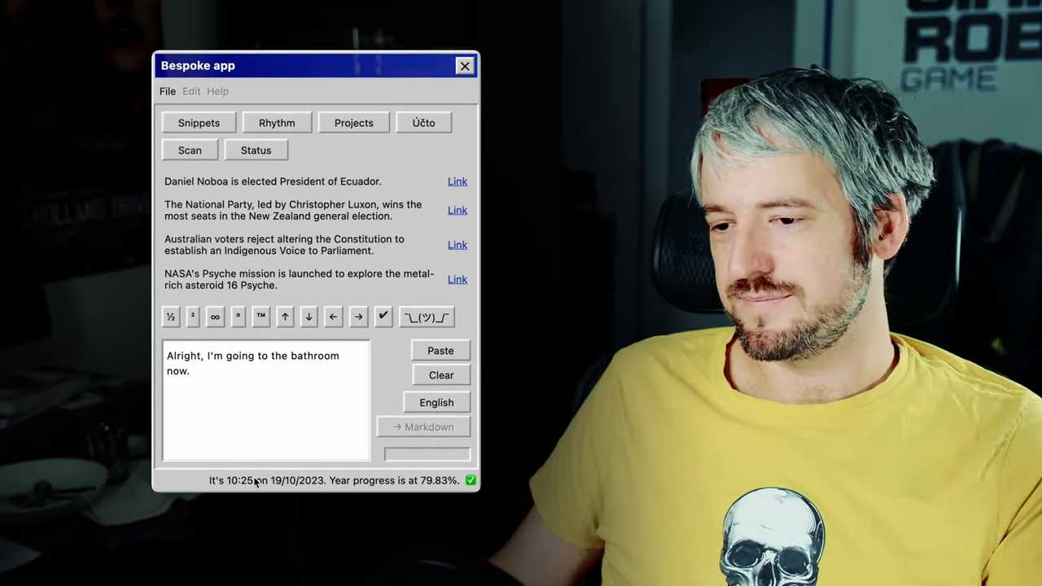
mouse_move(438, 489)
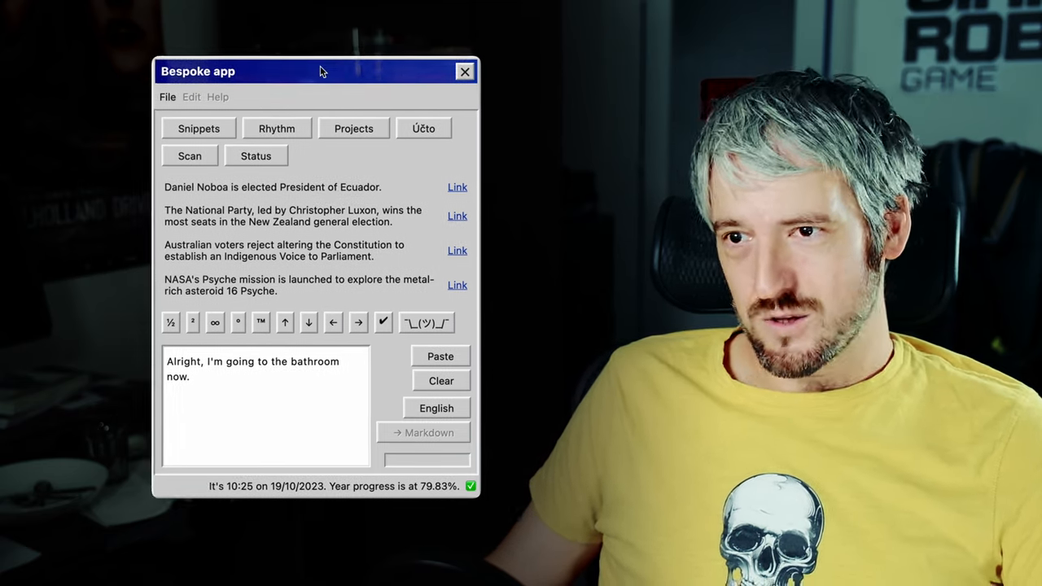
drag(321, 71, 341, 79)
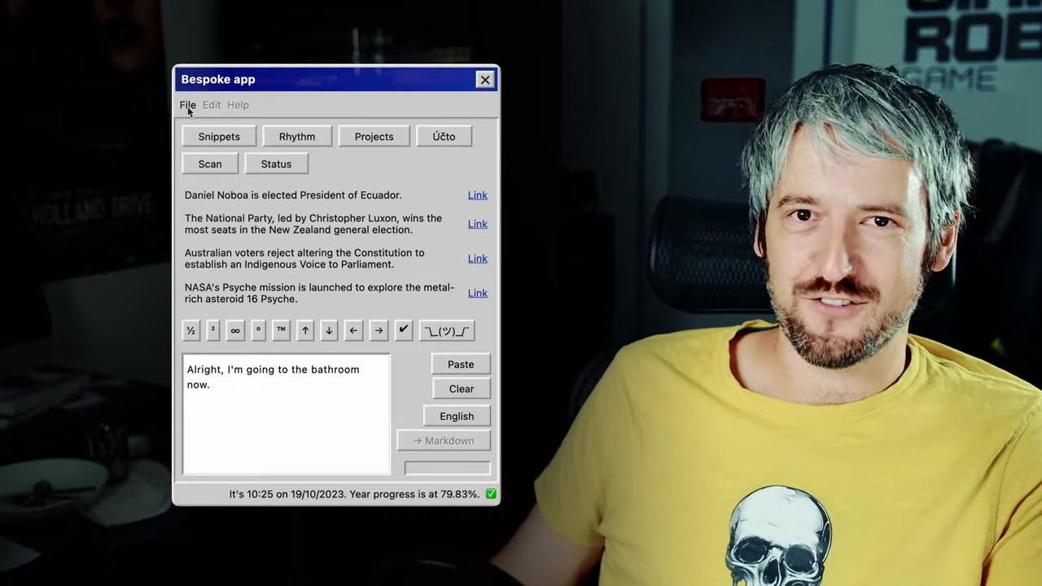
Regenerate the English rewrite, yielding 'Alright, I'm going to use the restroom now.'
click(188, 105)
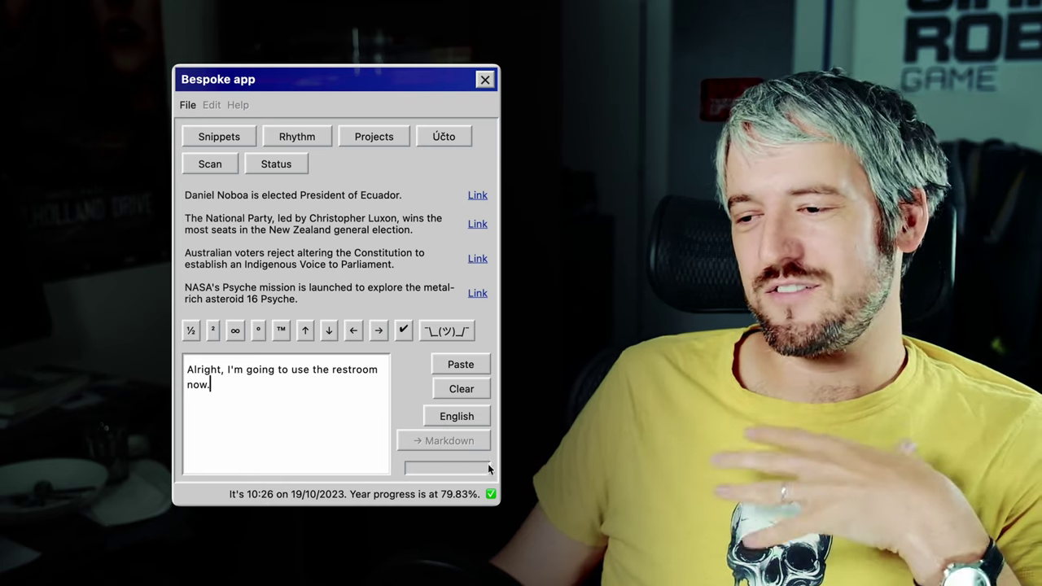
mouse_move(429, 466)
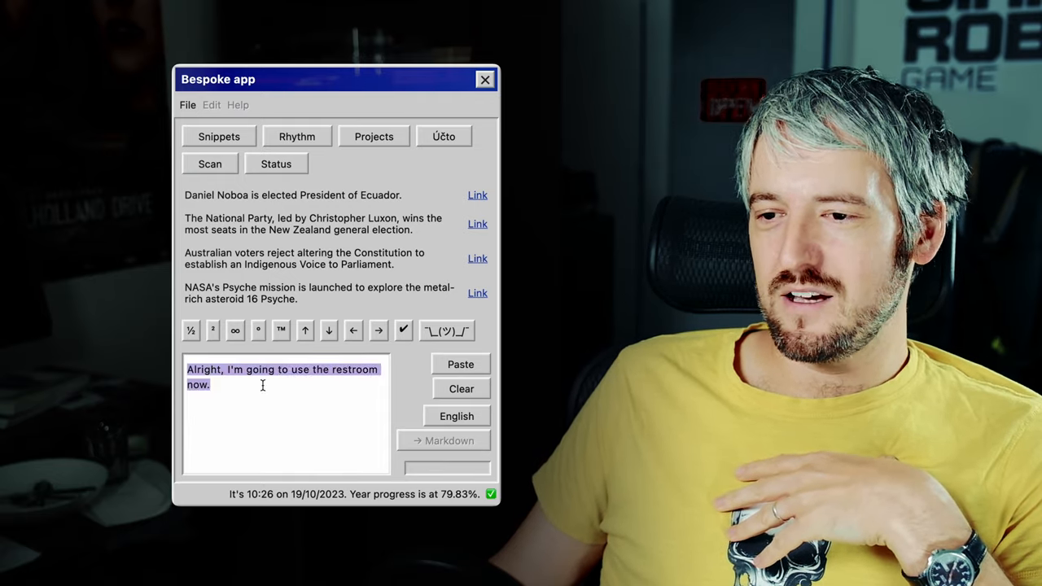
Deselect the sentence and drag the window left, up, then down and right
click(274, 383)
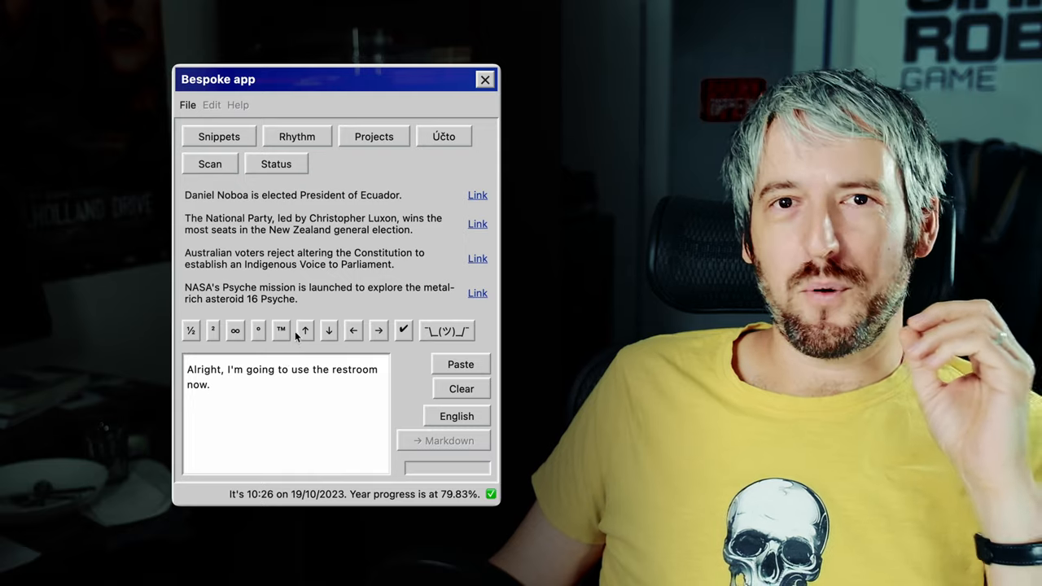
mouse_move(310, 288)
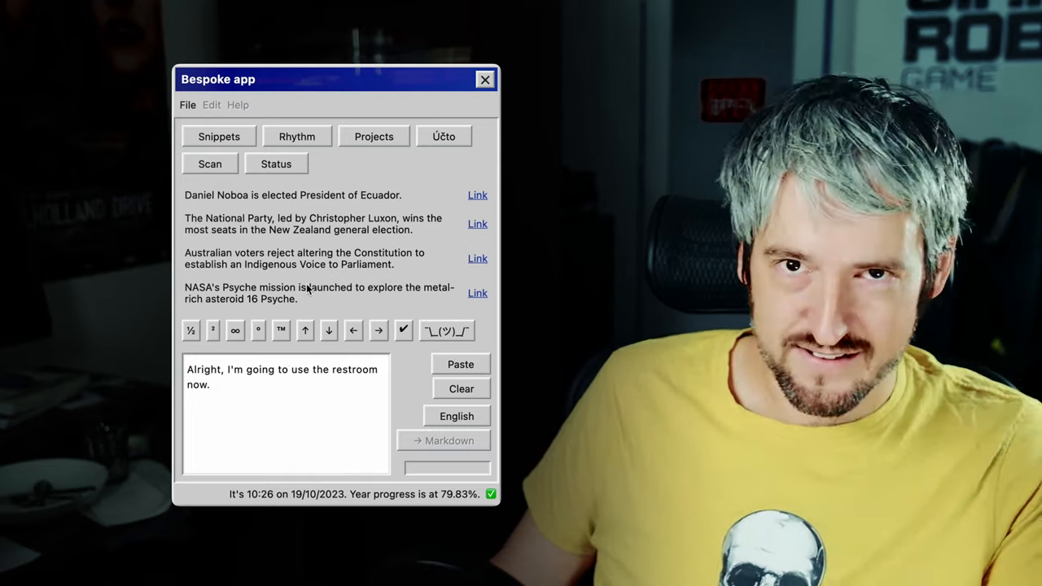
mouse_move(352, 194)
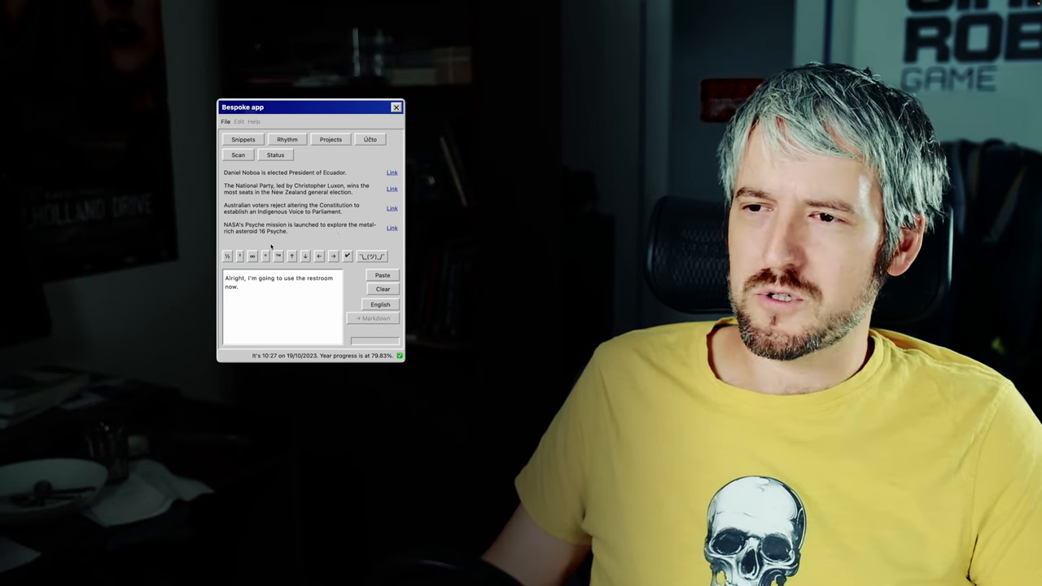
drag(309, 107, 271, 109)
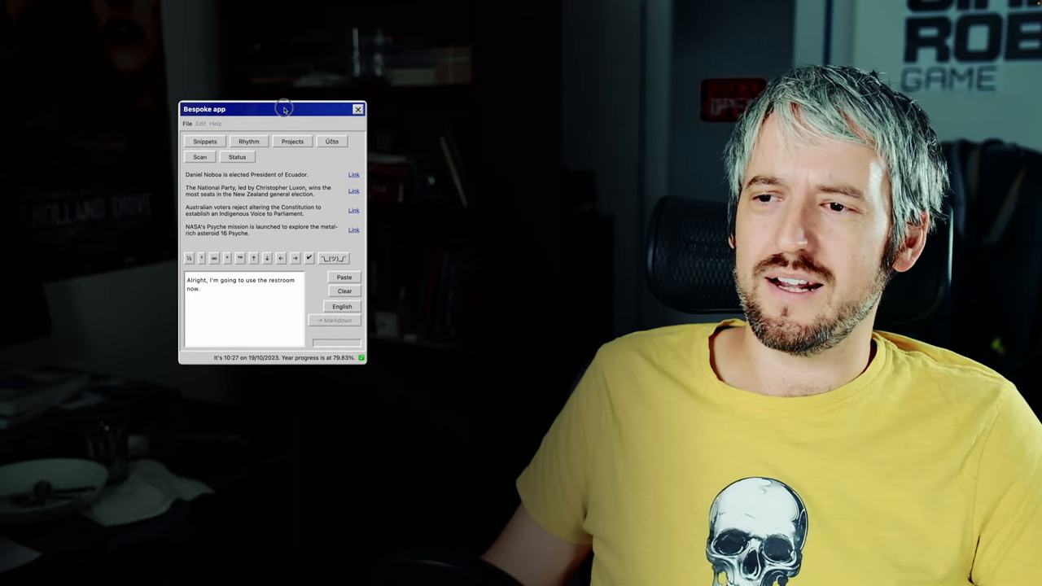
drag(285, 109, 283, 100)
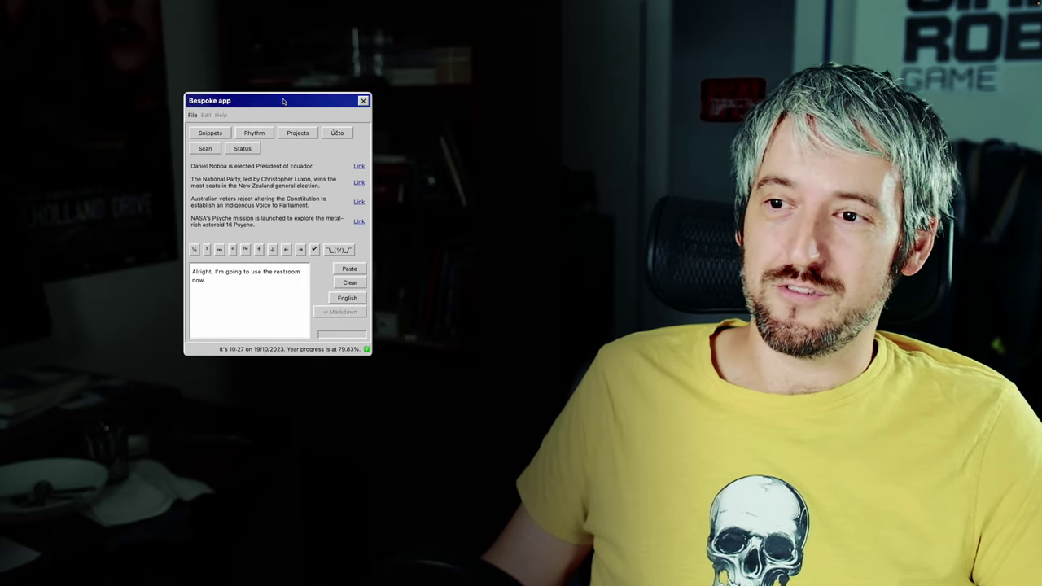
drag(283, 100, 293, 127)
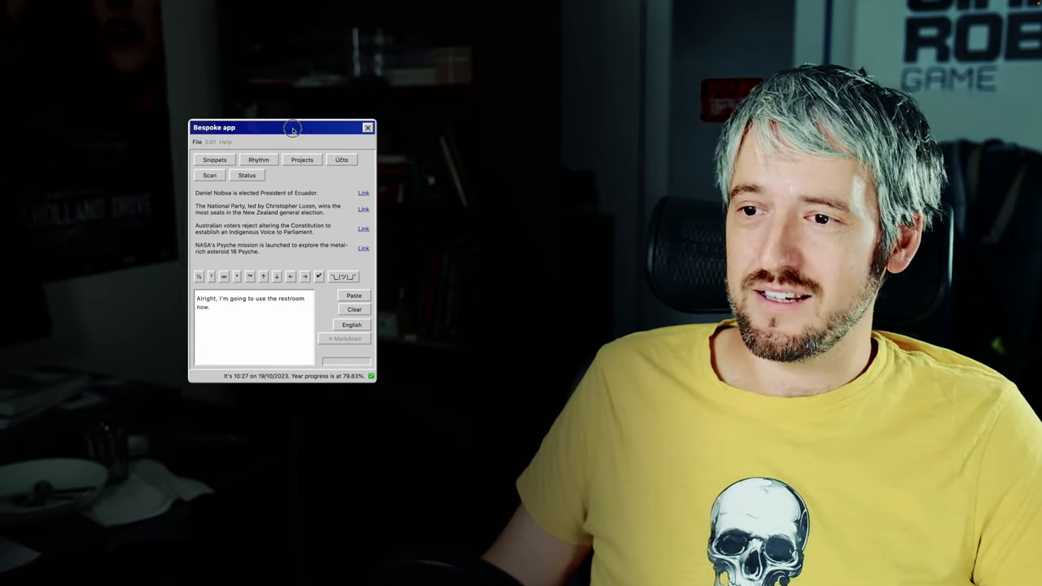
drag(293, 128, 306, 142)
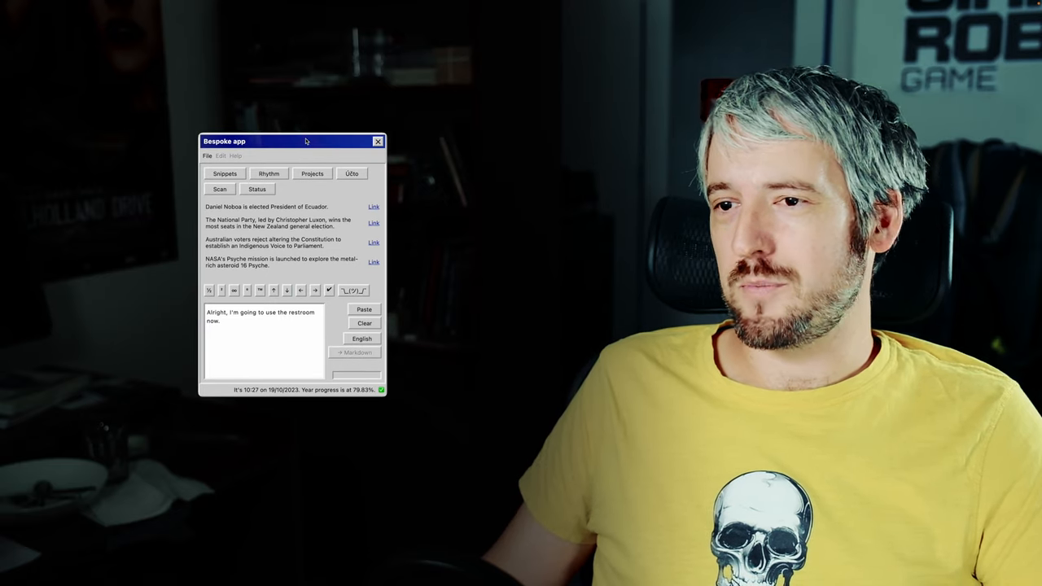